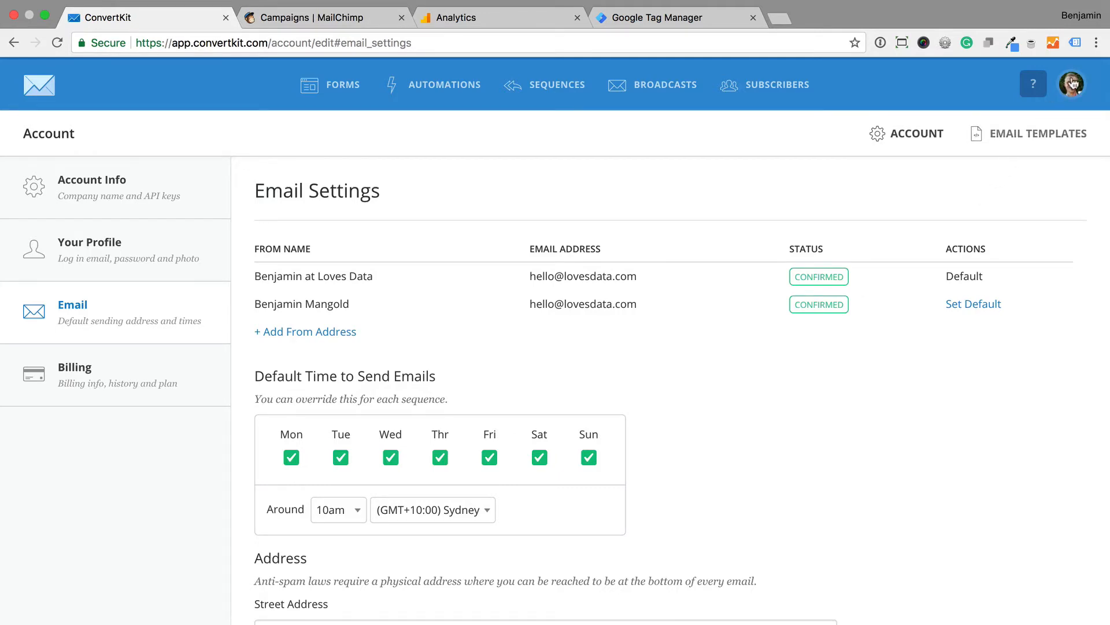
Tick 'Add subscriber_id parameter in email links' under ConvertKit's Advanced email settings
{"action": "left_click", "coordinate": [1073, 84]}
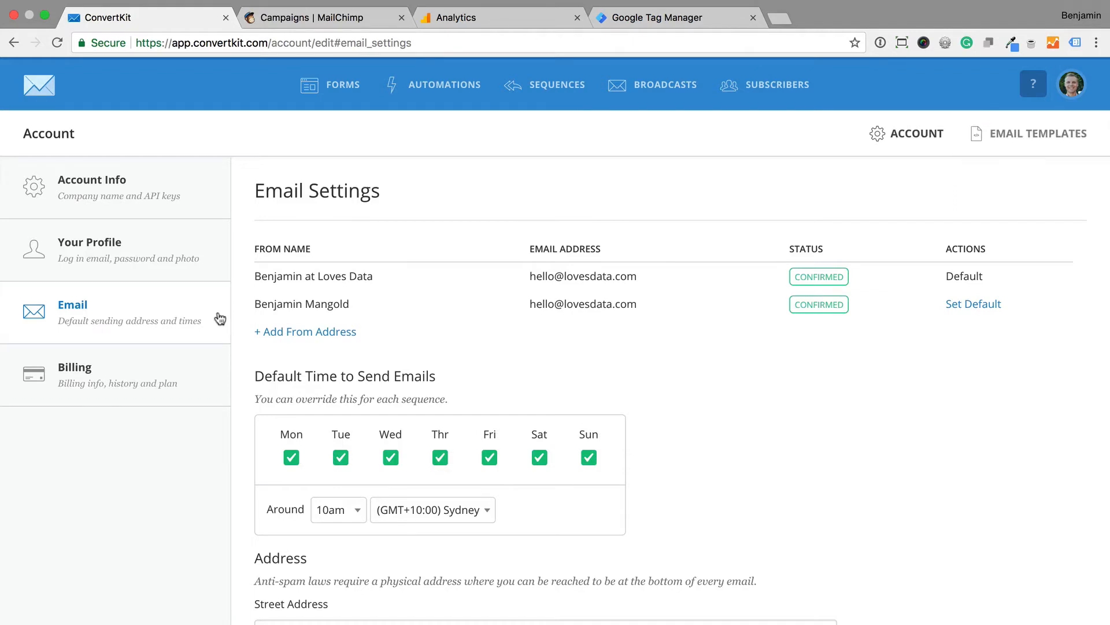
{"action": "scroll", "scroll_direction": "down", "scroll_amount": 3}
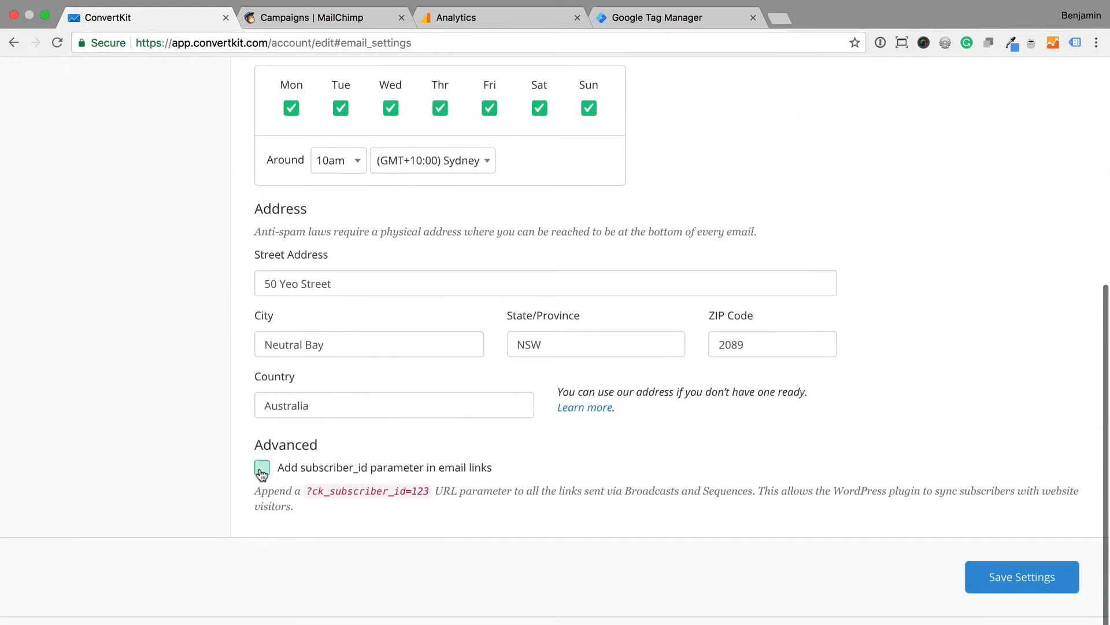
{"action": "left_click", "coordinate": [262, 467]}
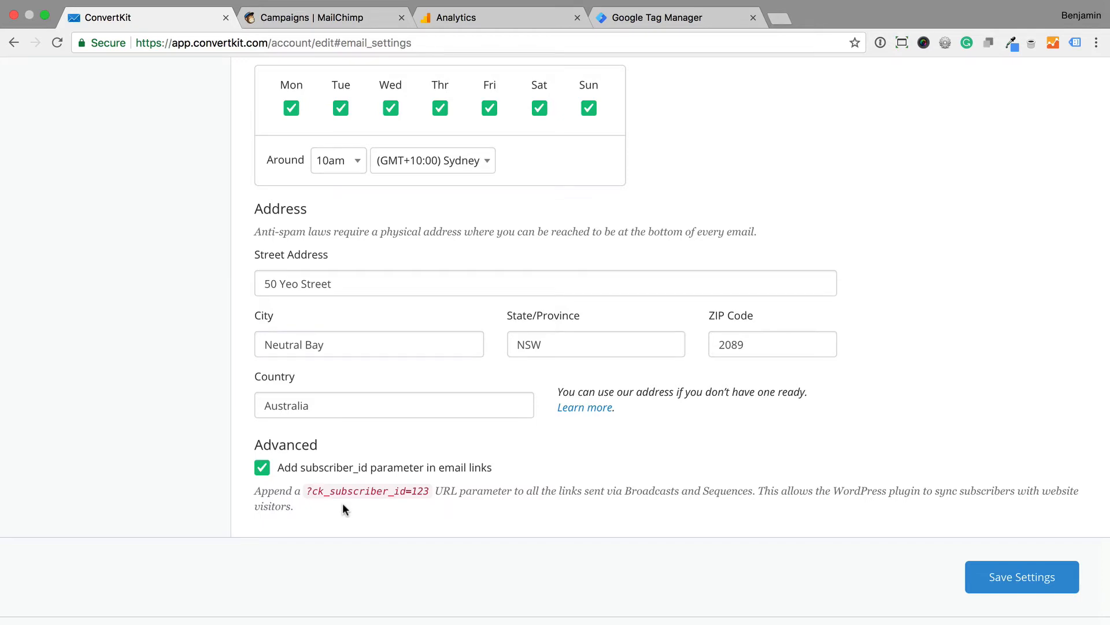
{"action": "left_click", "coordinate": [323, 18]}
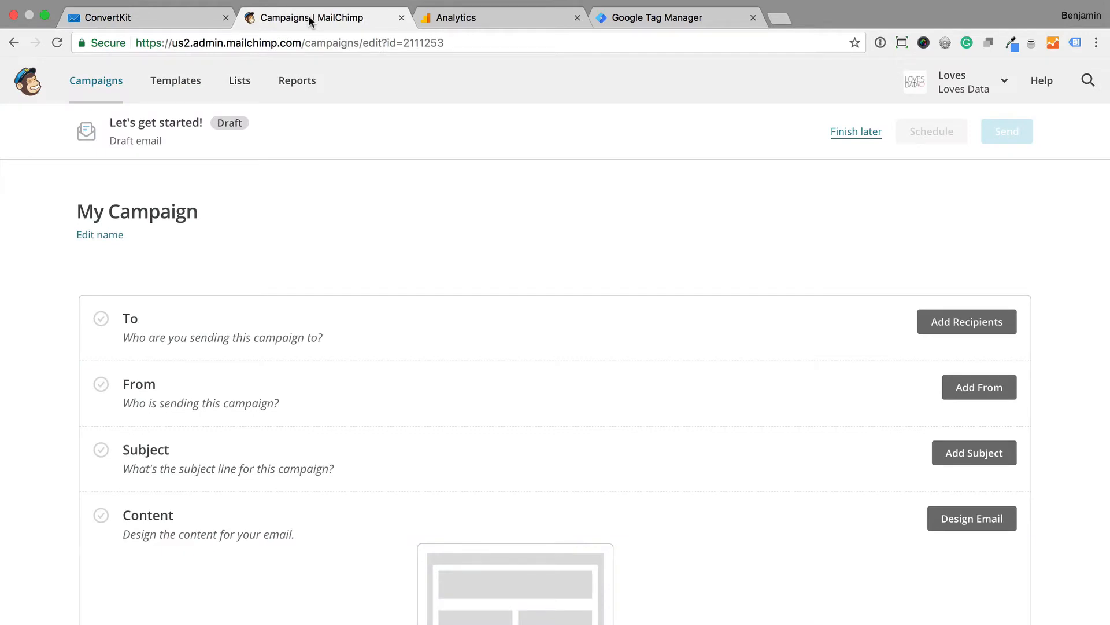
{"action": "mouse_move", "coordinate": [304, 257]}
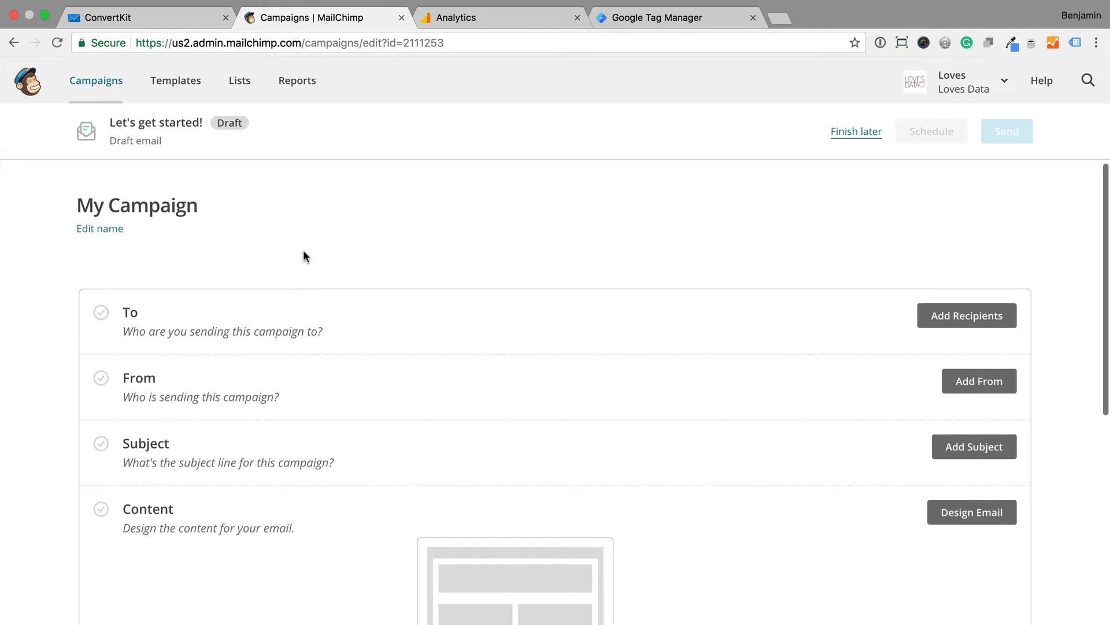
Edit the draft campaign's Settings & Tracking and tick E-commerce link tracking
{"action": "scroll", "scroll_direction": "down", "scroll_amount": 3}
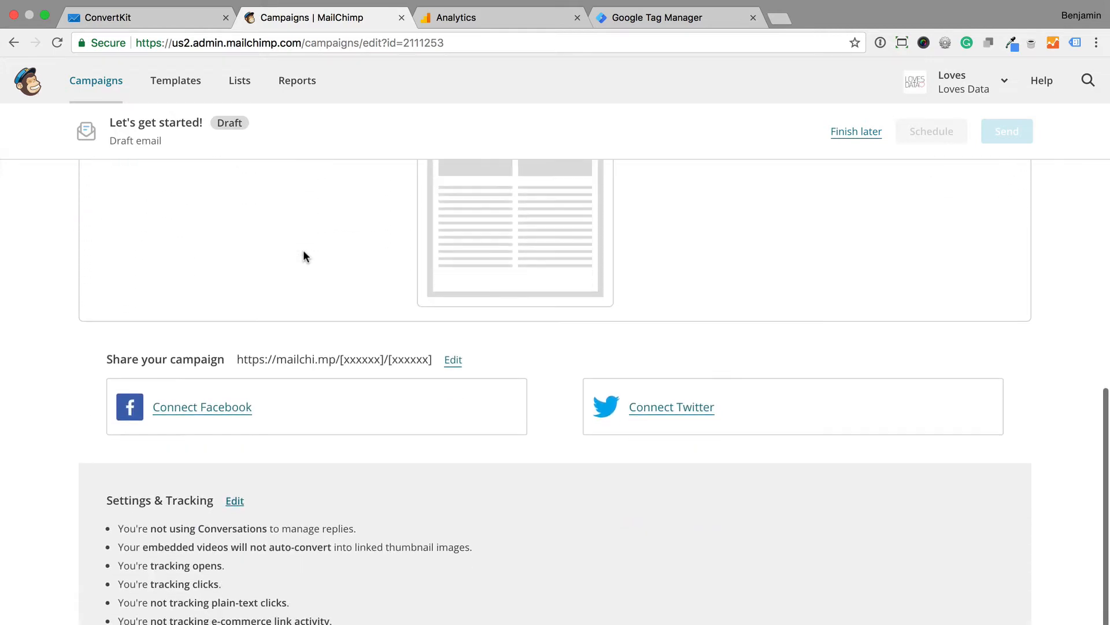
{"action": "left_click", "coordinate": [234, 500]}
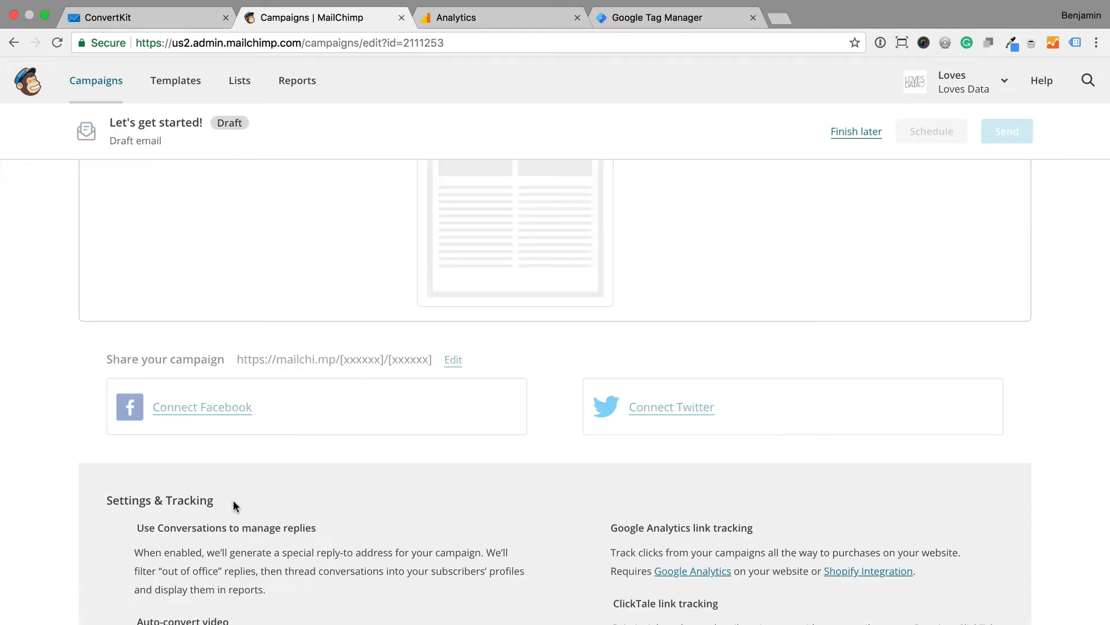
{"action": "scroll", "scroll_direction": "down", "scroll_amount": 3}
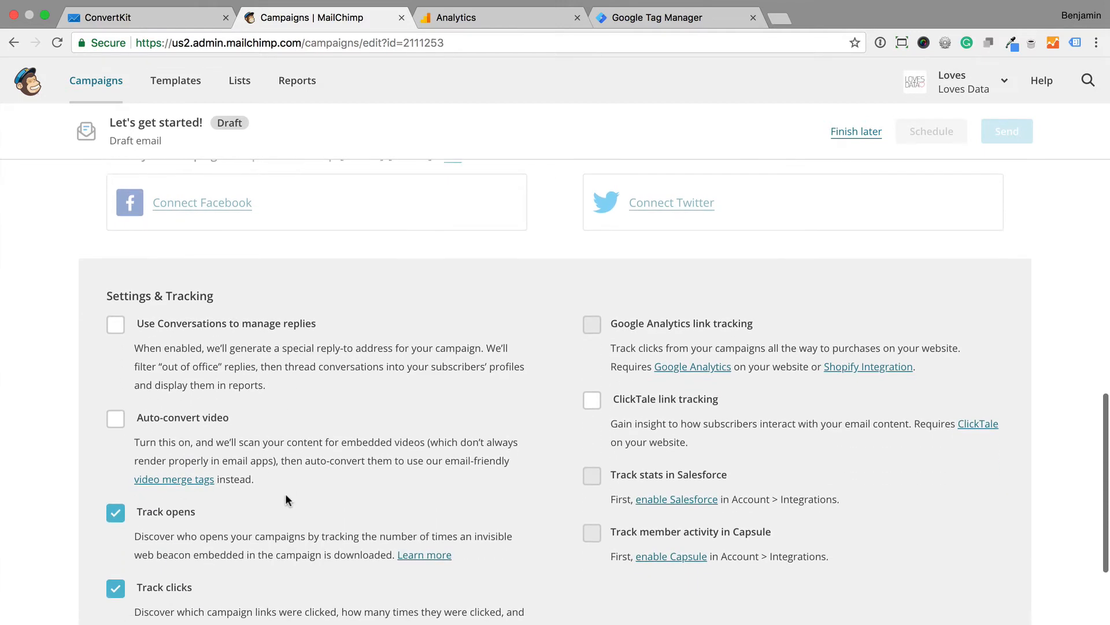
{"action": "scroll", "scroll_direction": "down", "scroll_amount": 3}
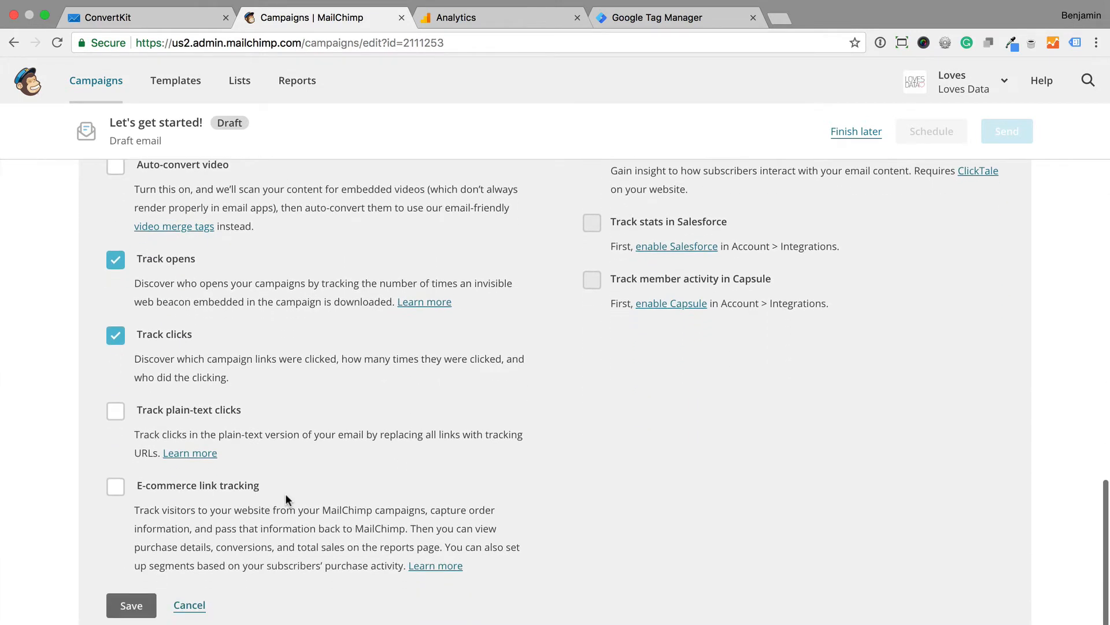
{"action": "left_click", "coordinate": [116, 486]}
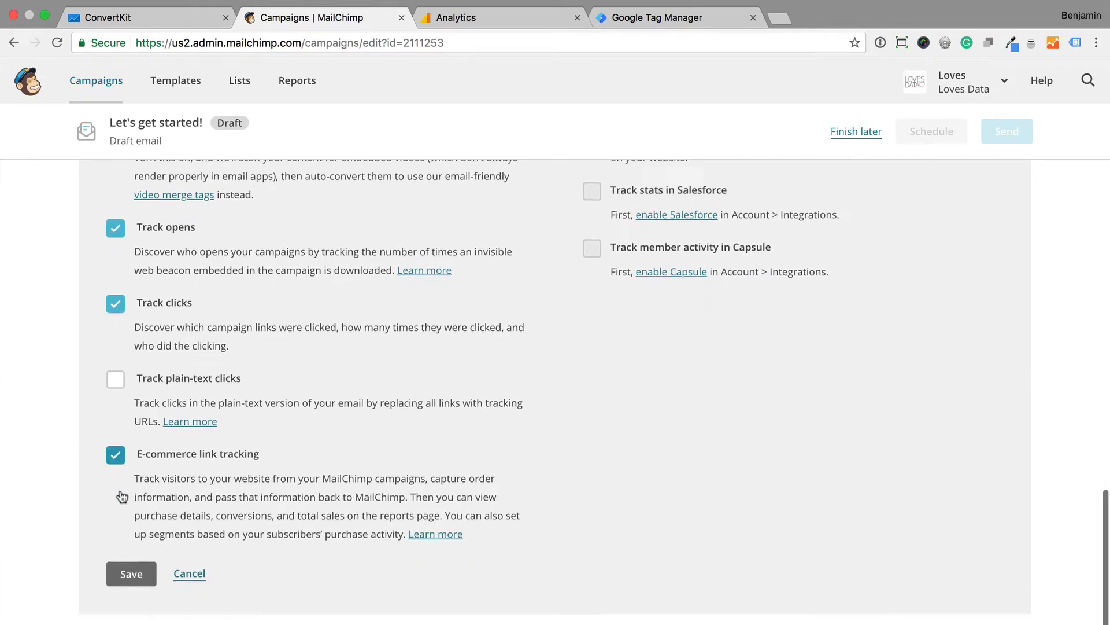
{"action": "scroll", "scroll_direction": "down", "scroll_amount": 3}
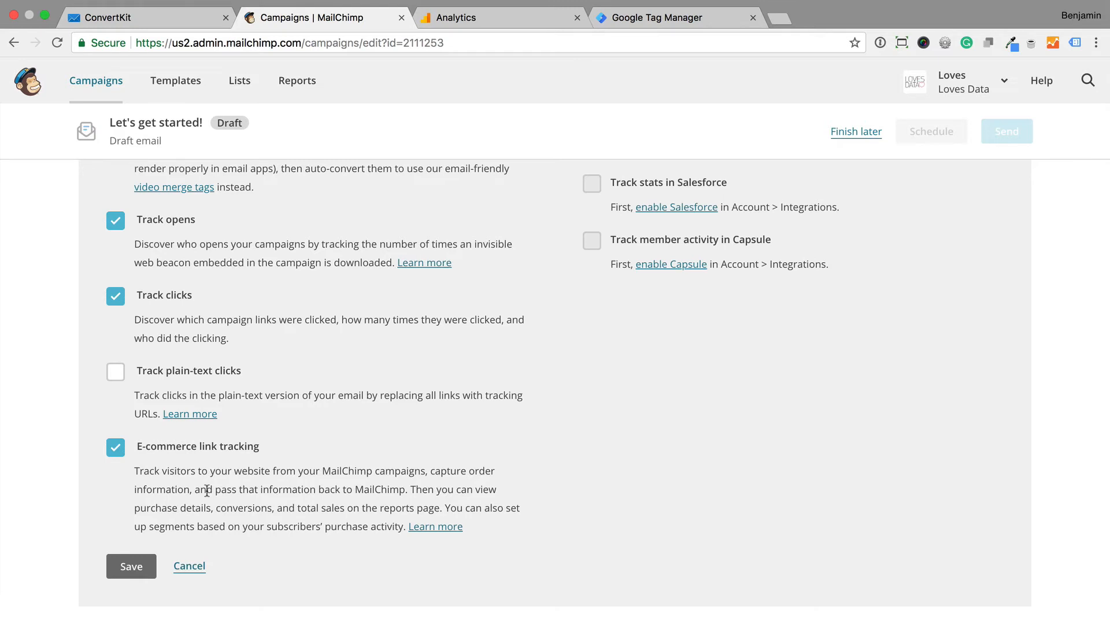
{"action": "mouse_move", "coordinate": [414, 216]}
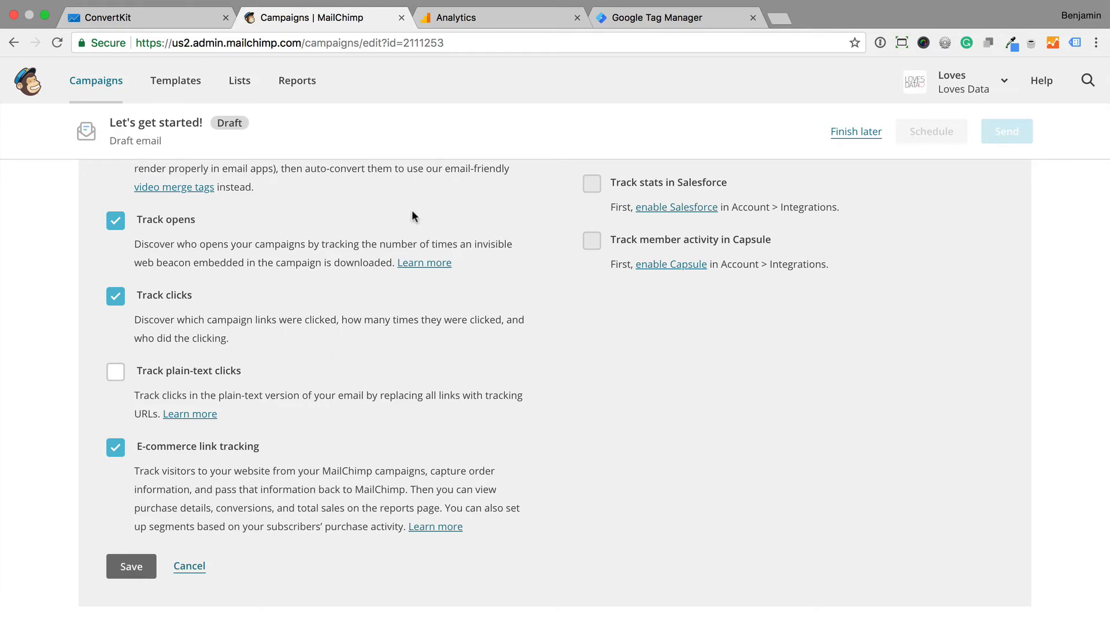
{"action": "left_click", "coordinate": [460, 18]}
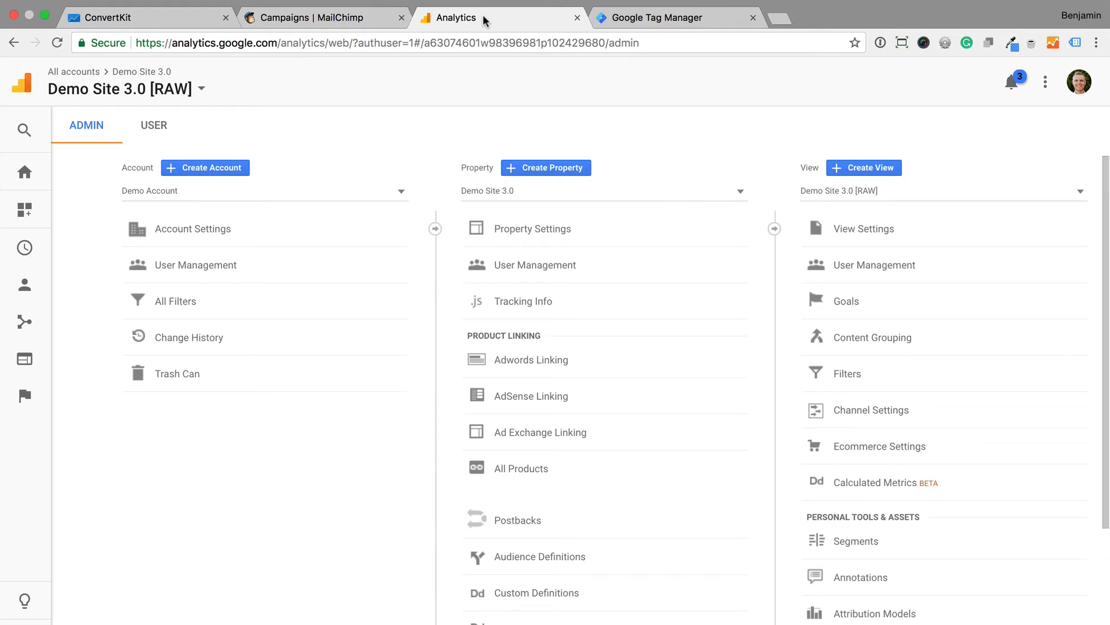
Under Tracking Info > User-ID, switch the User-ID policy agreement ON
{"action": "left_click", "coordinate": [522, 301]}
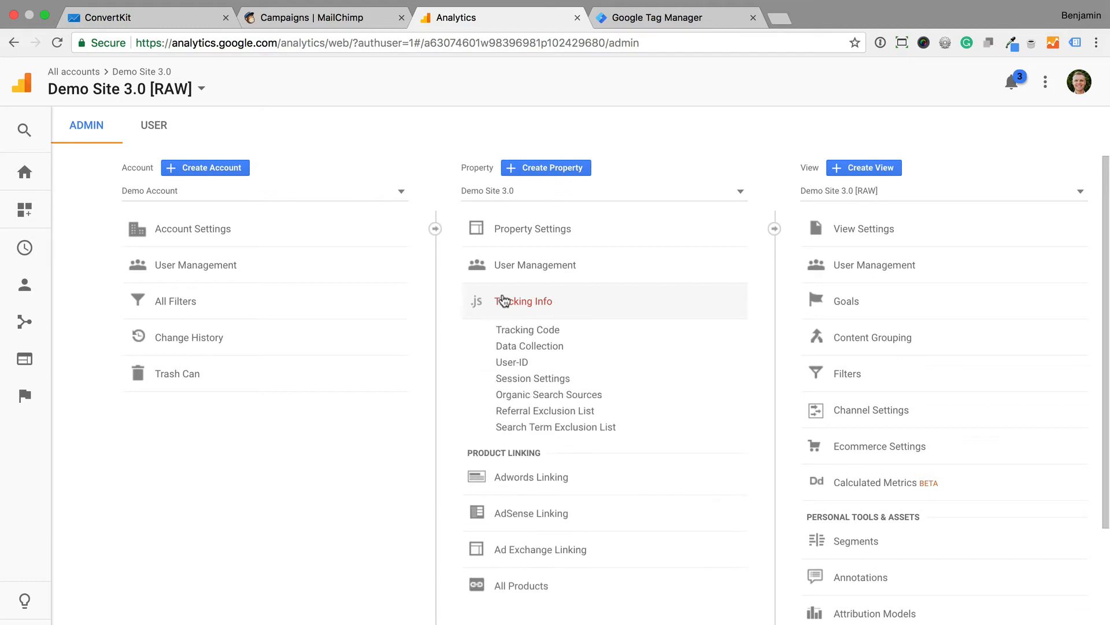
{"action": "left_click", "coordinate": [512, 362]}
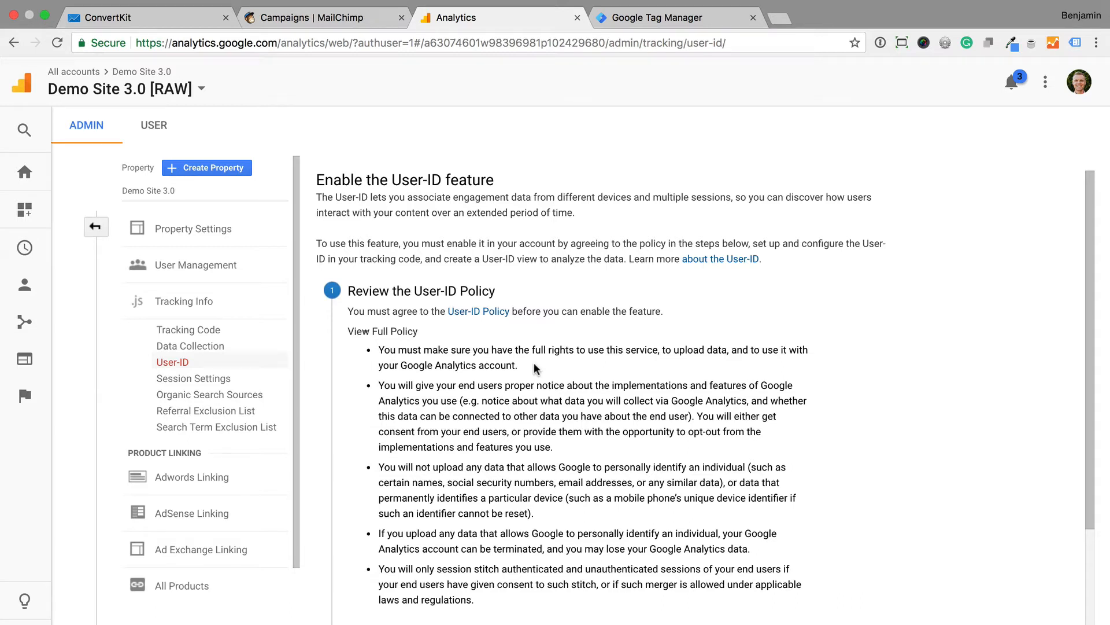
{"action": "scroll", "scroll_direction": "down", "scroll_amount": 3}
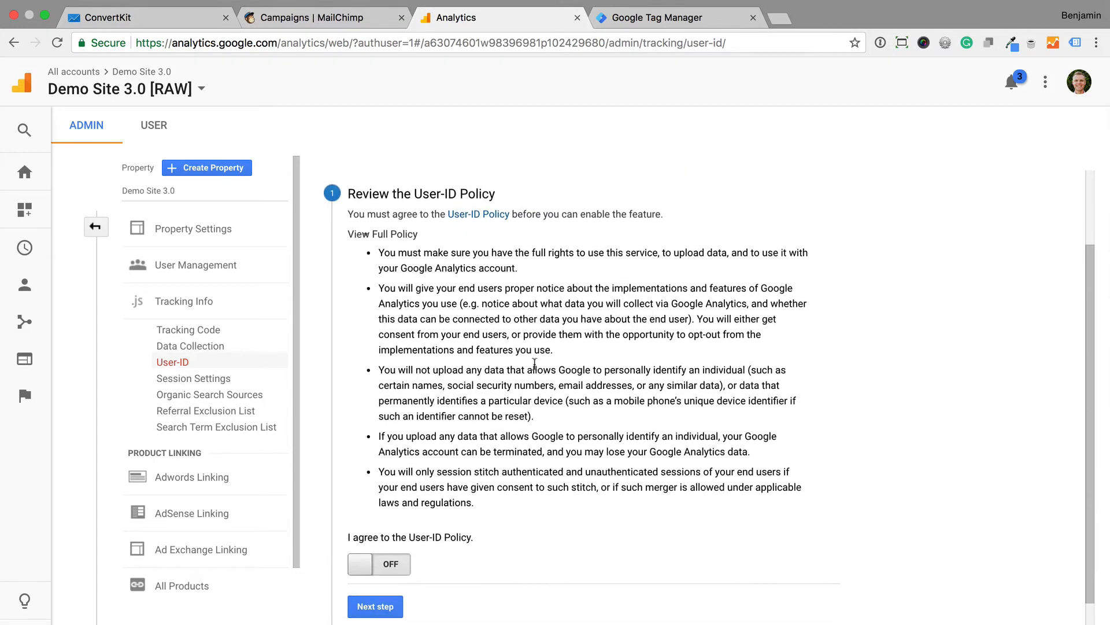
{"action": "scroll", "scroll_direction": "down", "scroll_amount": 3}
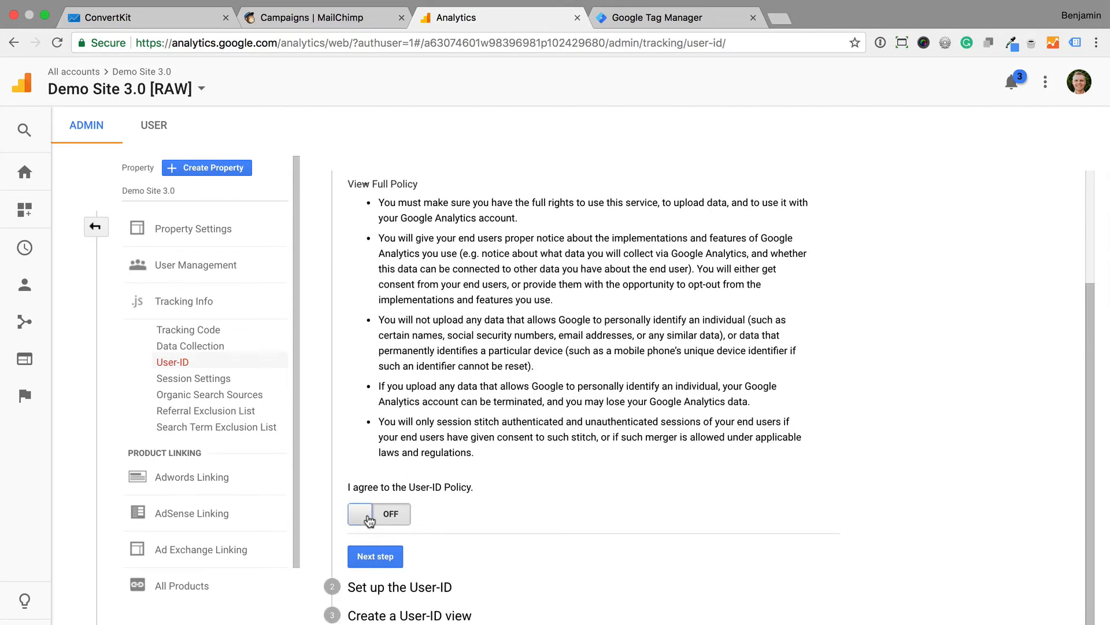
{"action": "left_click", "coordinate": [378, 514]}
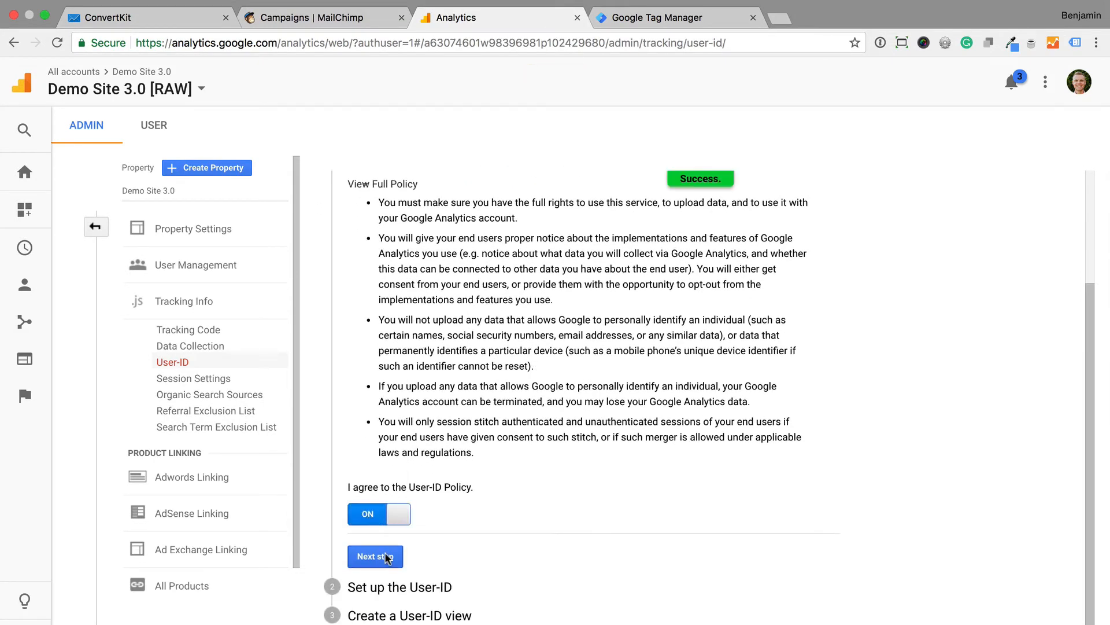
Advance to the next setup step and start creating a new User-ID view
{"action": "left_click", "coordinate": [374, 556]}
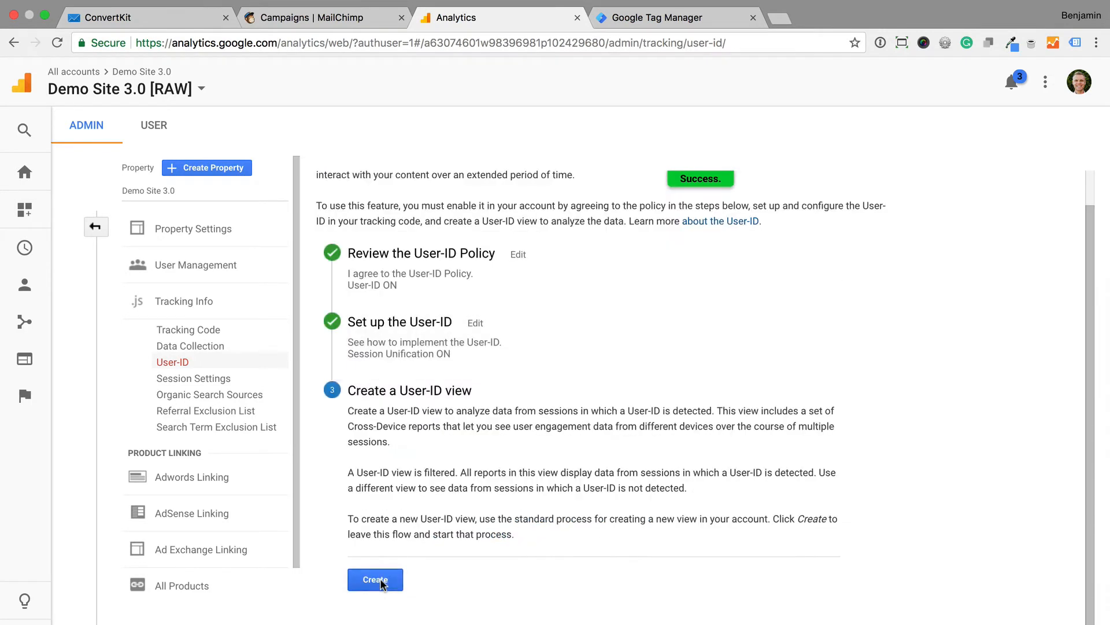
{"action": "left_click", "coordinate": [375, 579]}
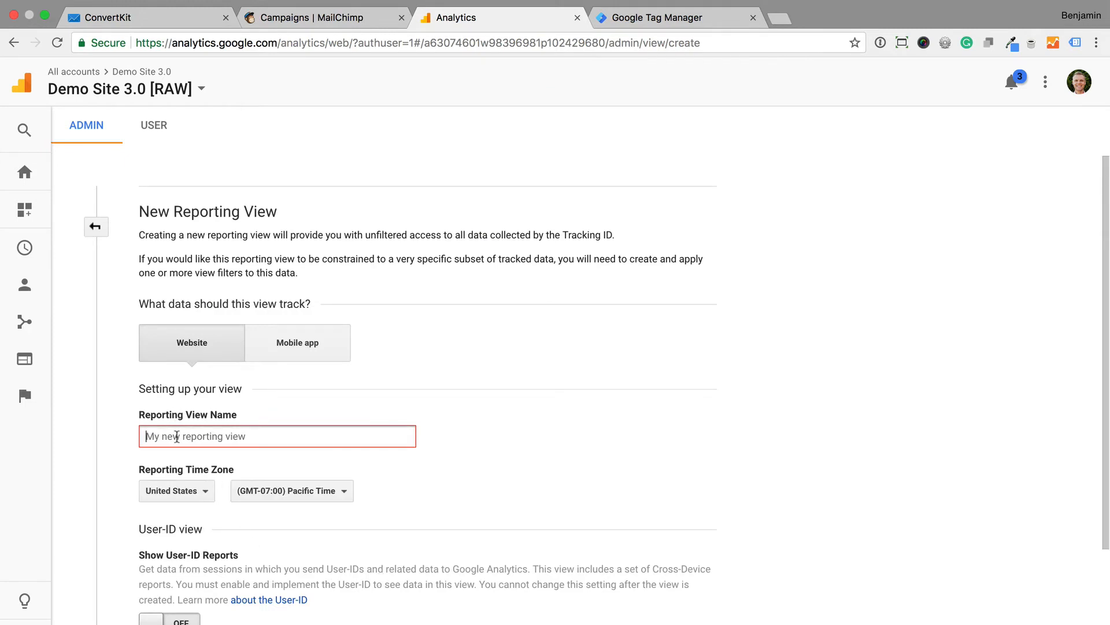
Name the view User ID, set the country to Australia, and create the view
{"action": "type", "text": "User I"}
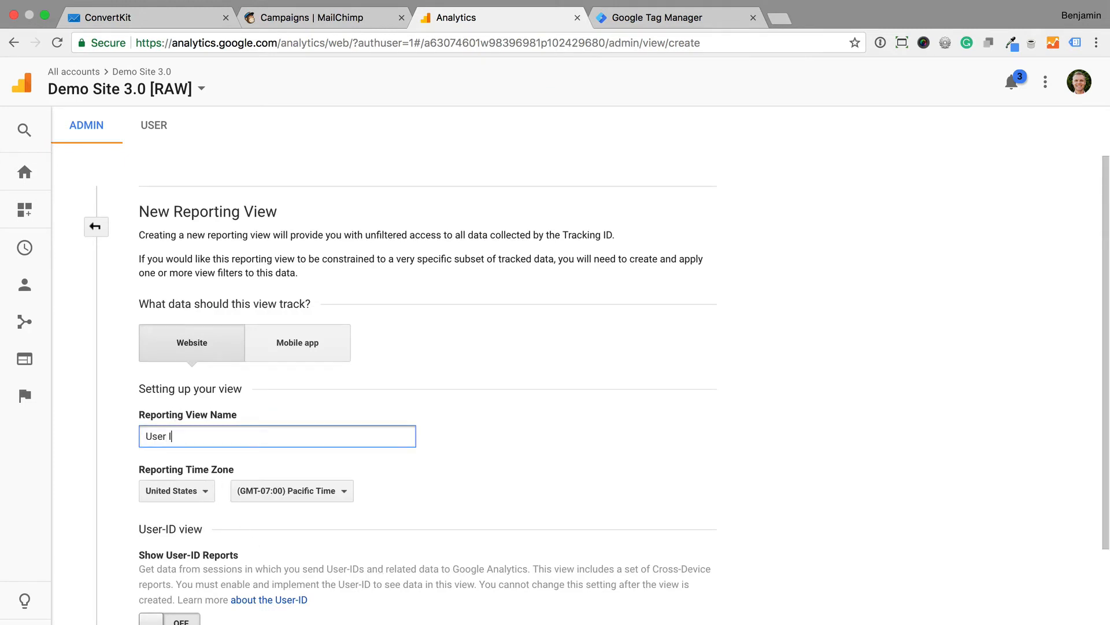
{"action": "left_click", "coordinate": [171, 490]}
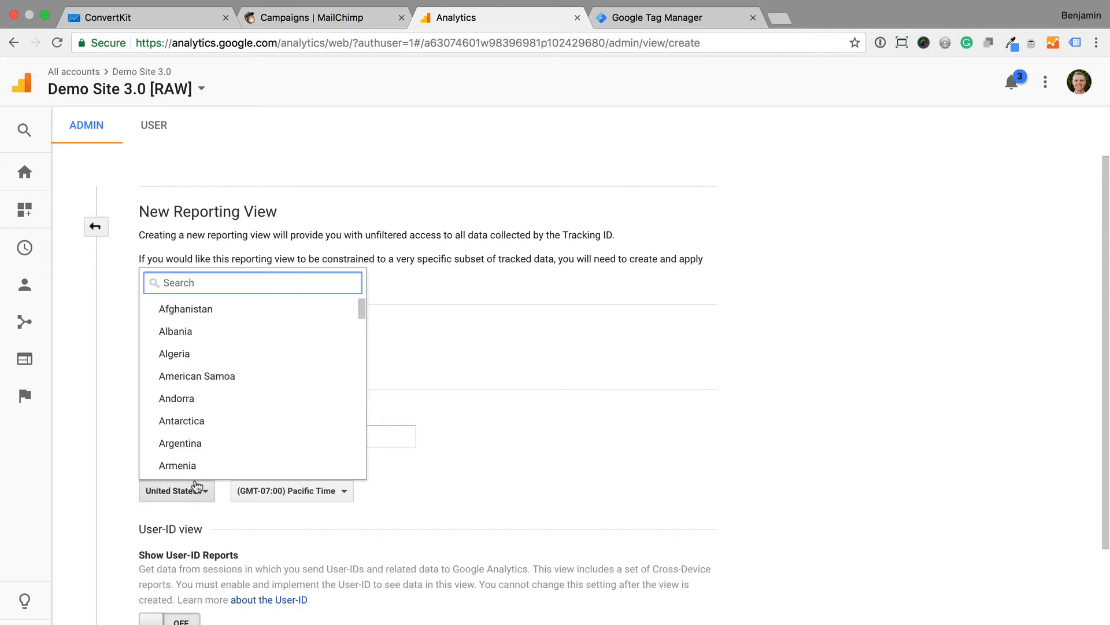
{"action": "type", "text": "aust"}
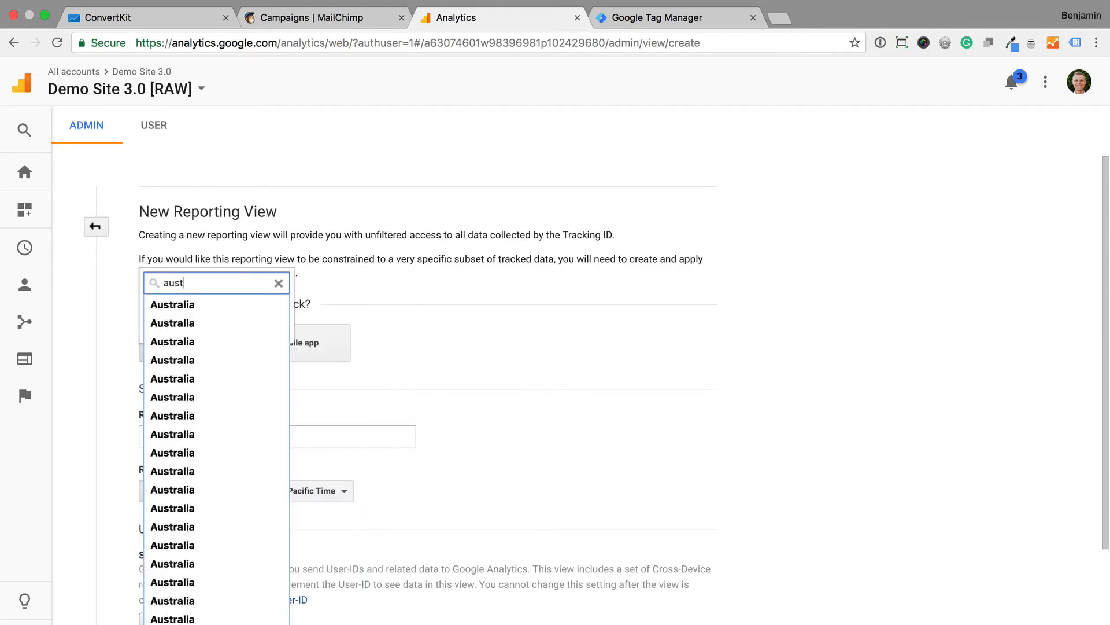
{"action": "left_click", "coordinate": [173, 304]}
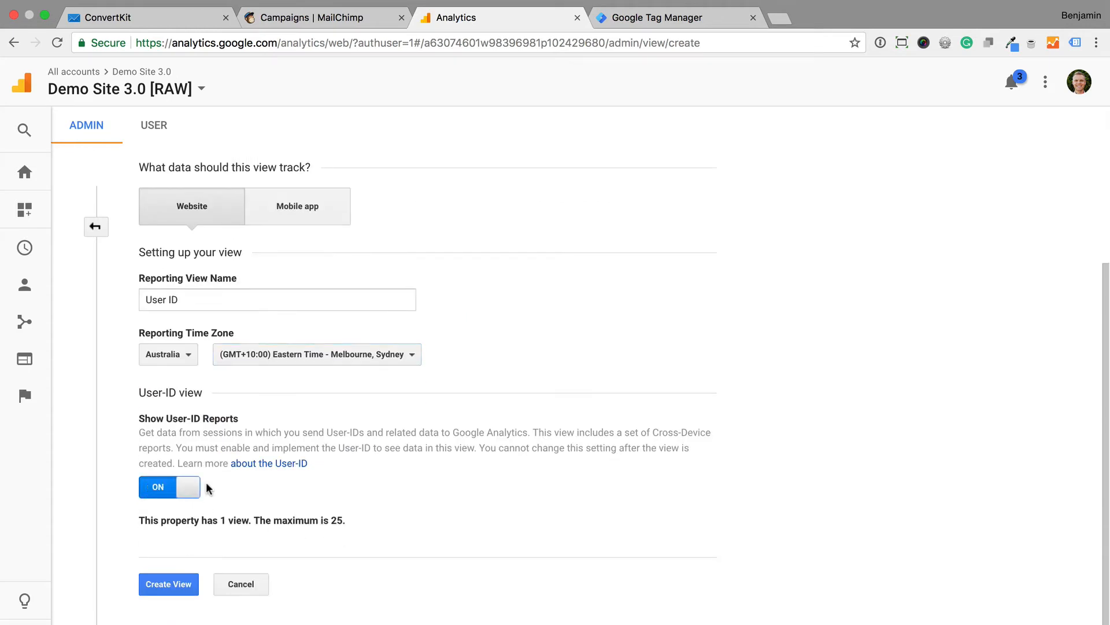
{"action": "left_click", "coordinate": [169, 583]}
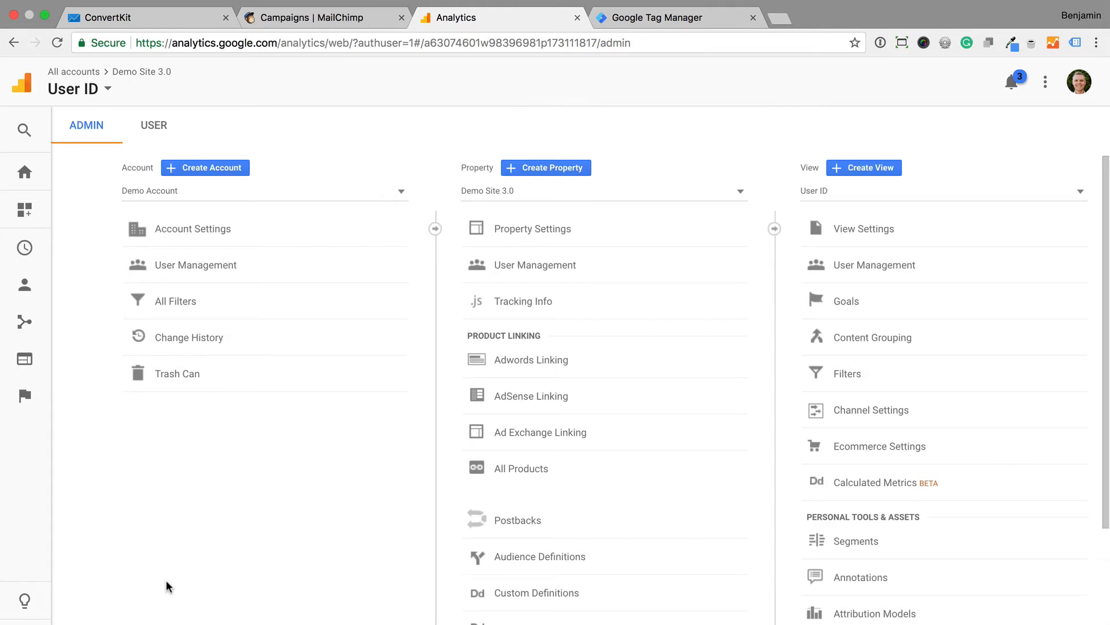
{"action": "mouse_move", "coordinate": [24, 287]}
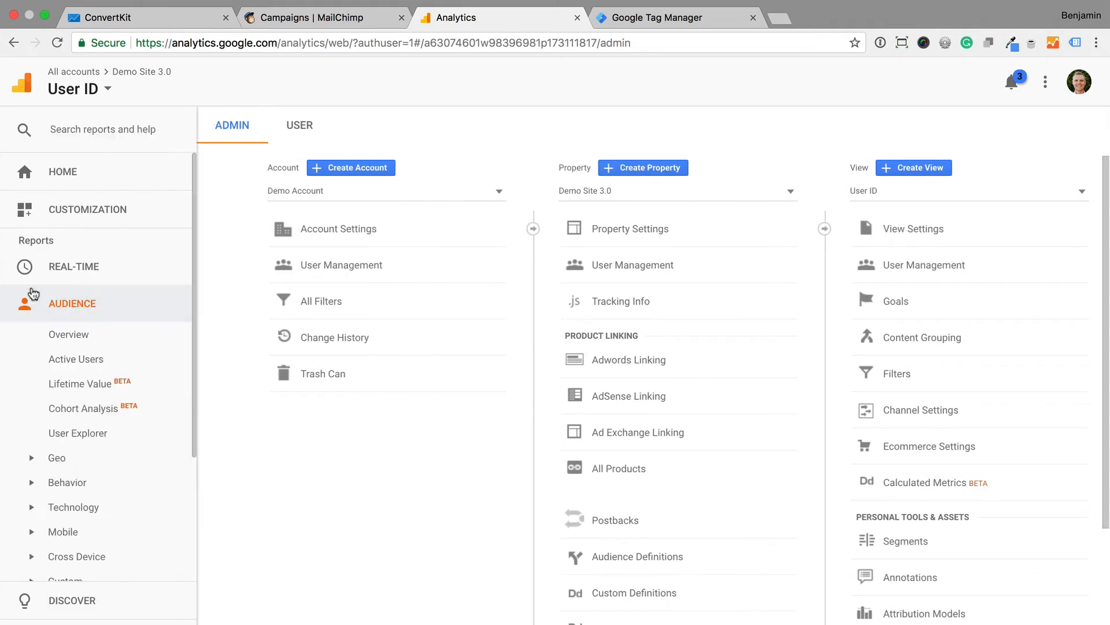
Expand Audience > Cross Device and view the acquisition device report, which shows no data
{"action": "scroll", "scroll_direction": "down", "scroll_amount": 3}
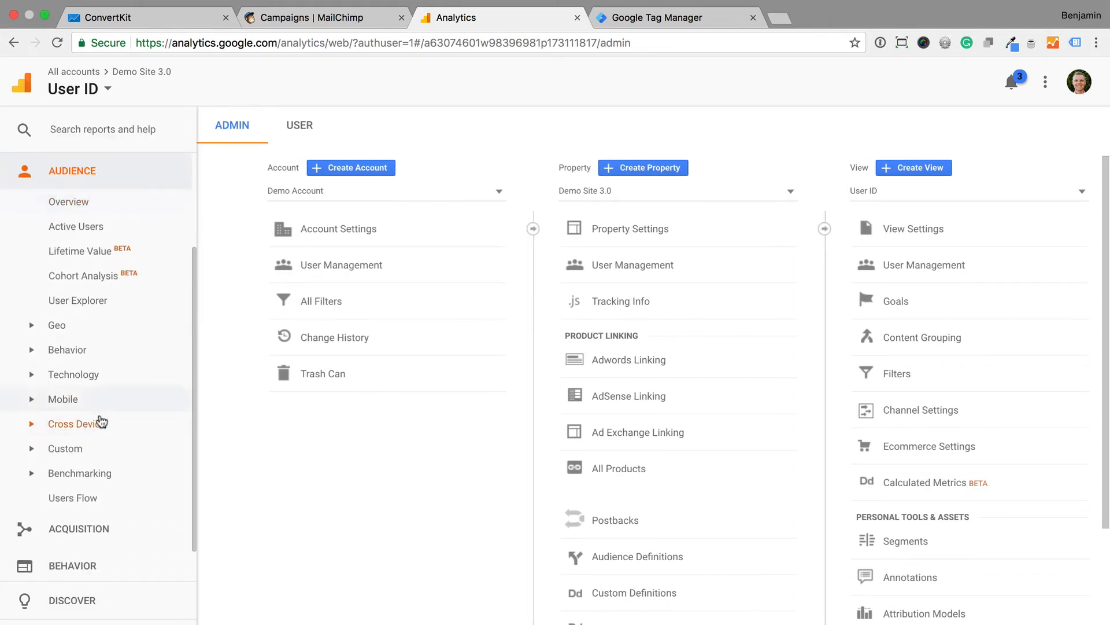
{"action": "left_click", "coordinate": [76, 423]}
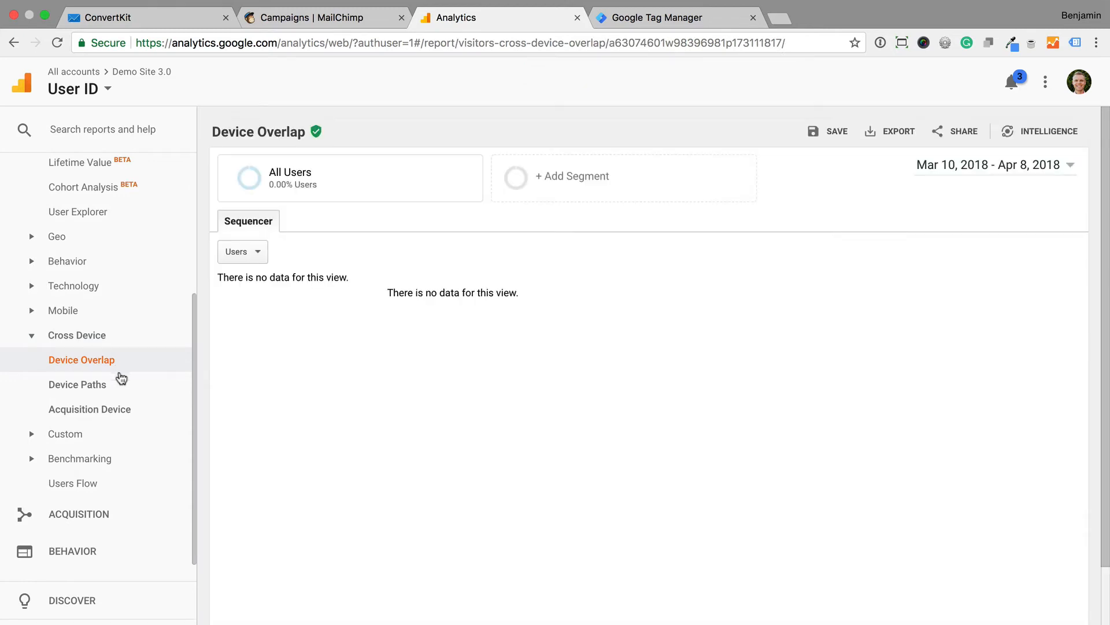
{"action": "mouse_move", "coordinate": [89, 408]}
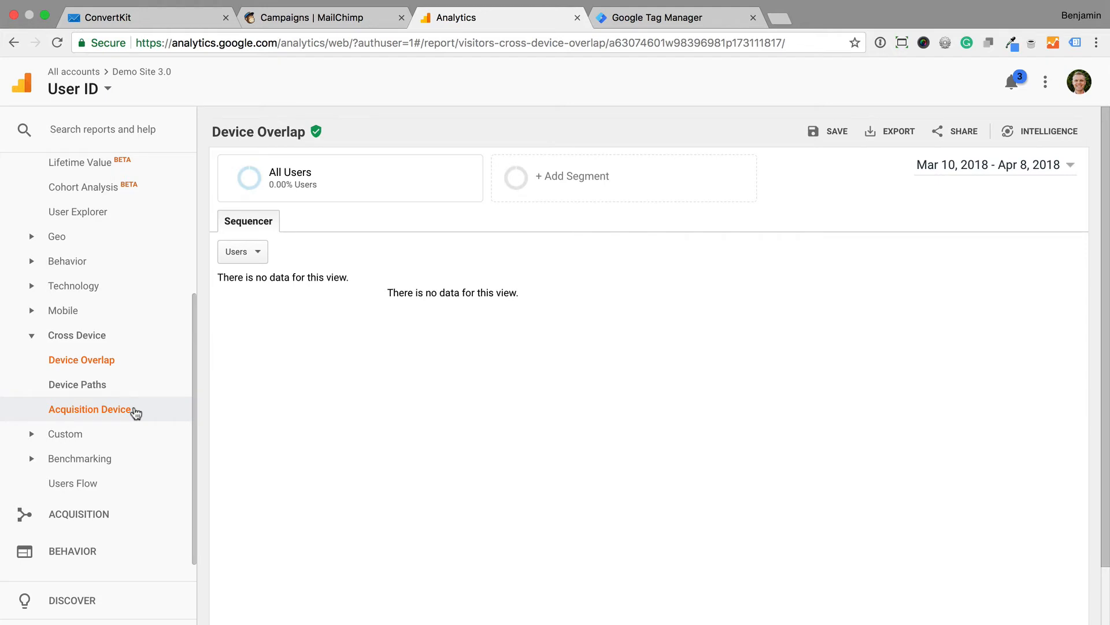
{"action": "left_click", "coordinate": [666, 17]}
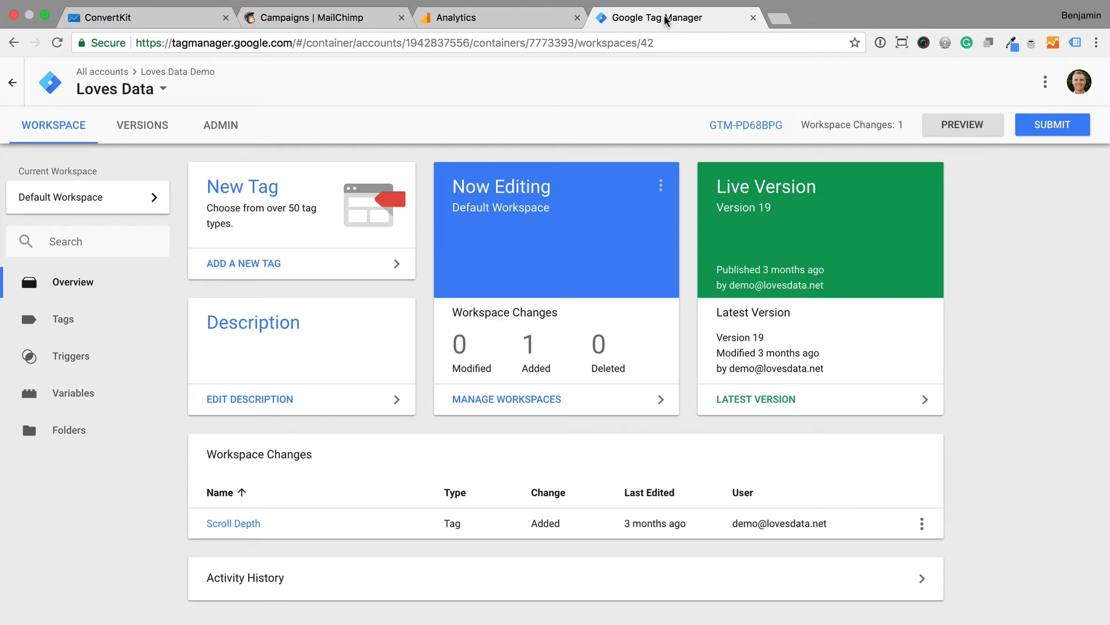
{"action": "mouse_move", "coordinate": [113, 393]}
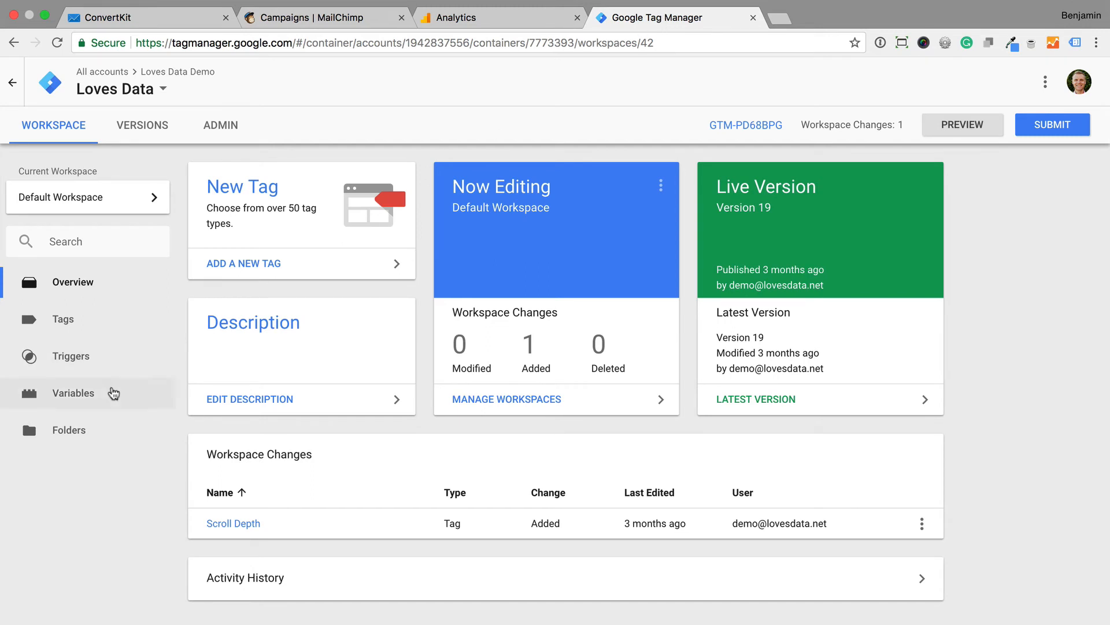
Show the Loves Data Demo container's Variables list down to User-Defined Variables
{"action": "left_click", "coordinate": [72, 393]}
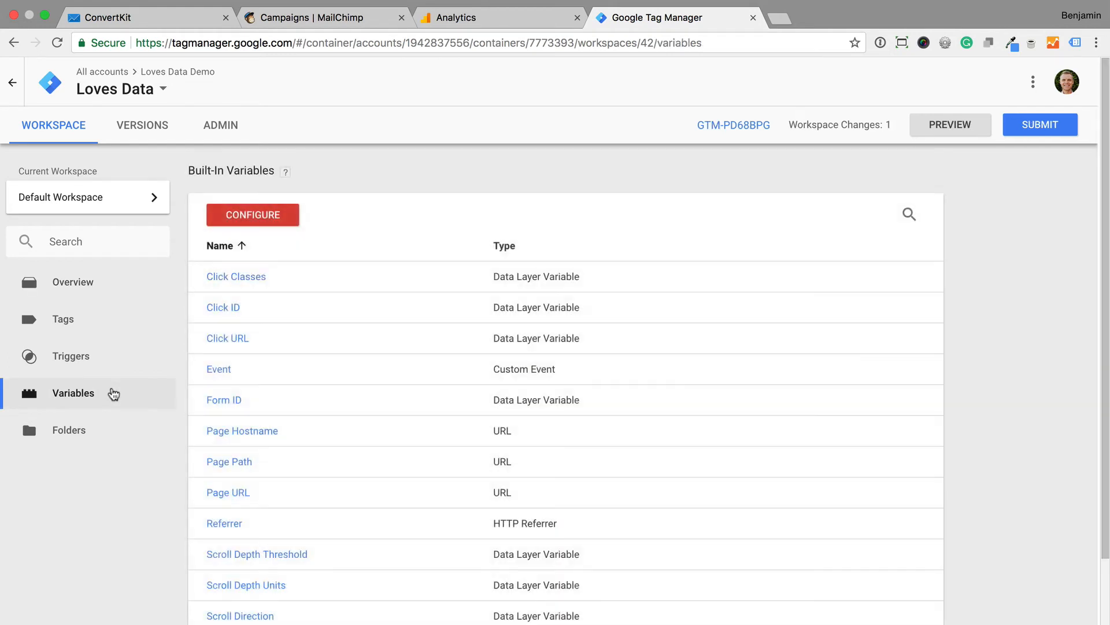
{"action": "scroll", "scroll_direction": "down", "scroll_amount": 3}
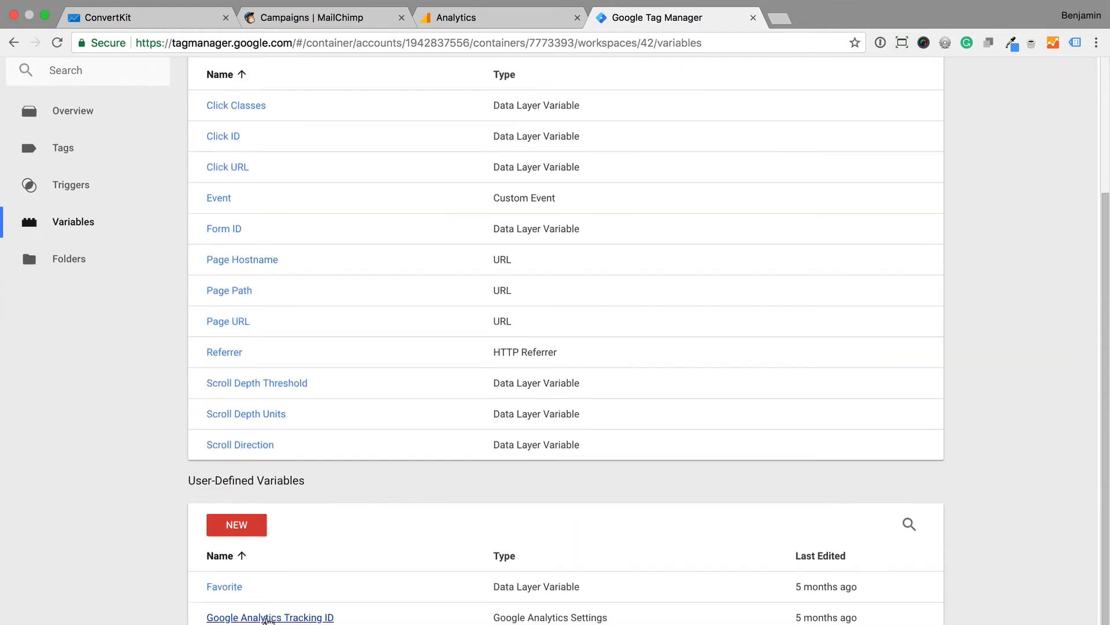
In Google Analytics Tracking ID's Fields to Set, add a userId field and start picking its value variable
{"action": "left_click", "coordinate": [270, 617]}
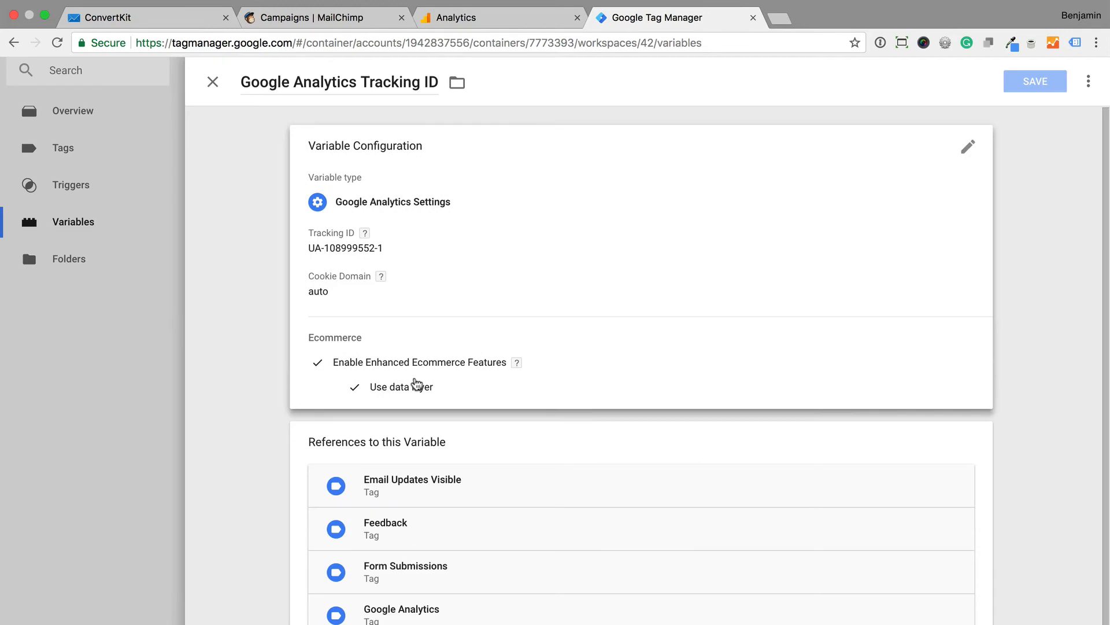
{"action": "scroll", "scroll_direction": "down", "scroll_amount": 3}
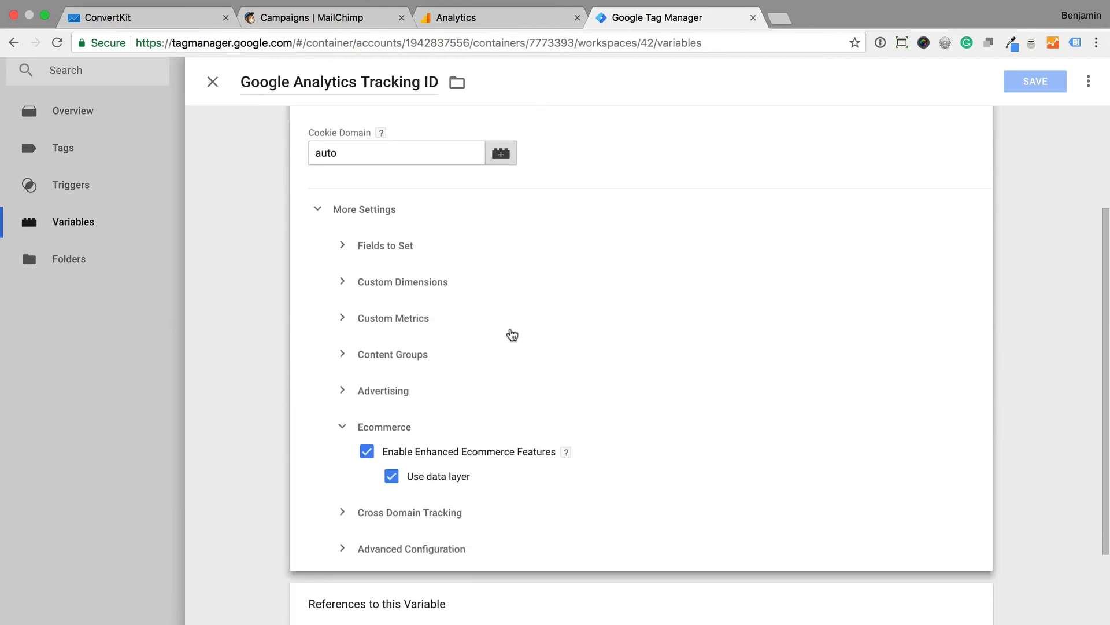
{"action": "left_click", "coordinate": [385, 245]}
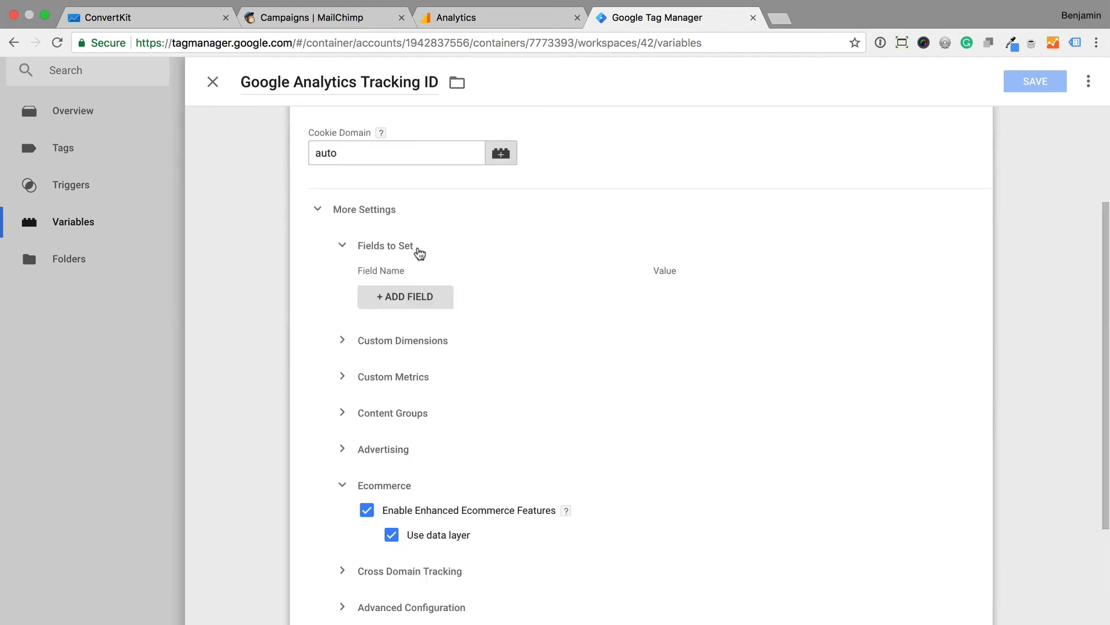
{"action": "left_click", "coordinate": [405, 298]}
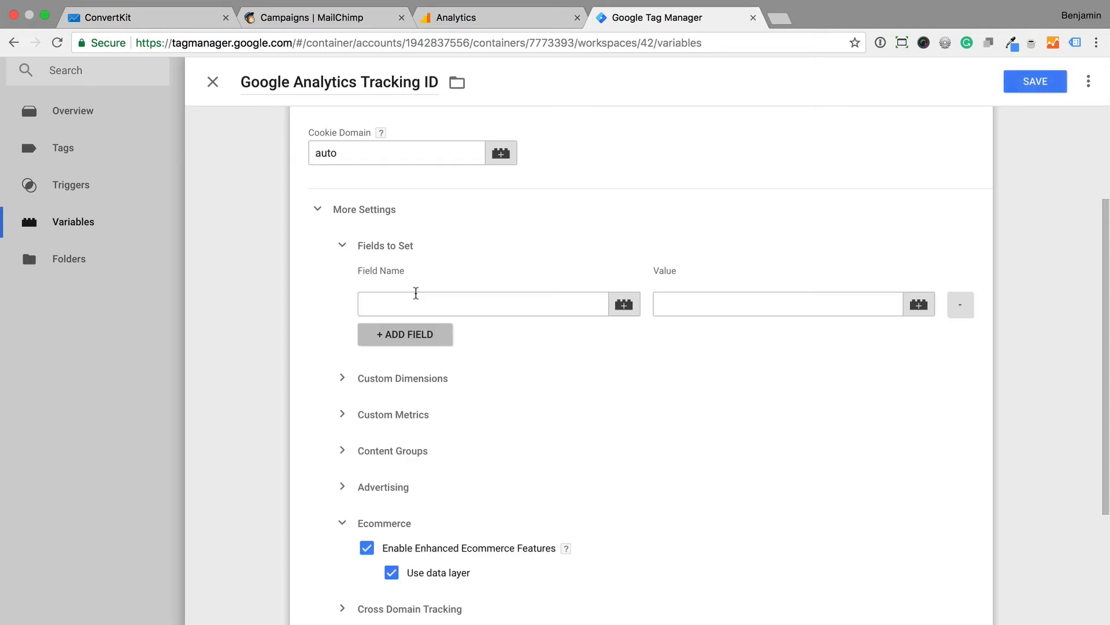
{"action": "type", "text": "u"}
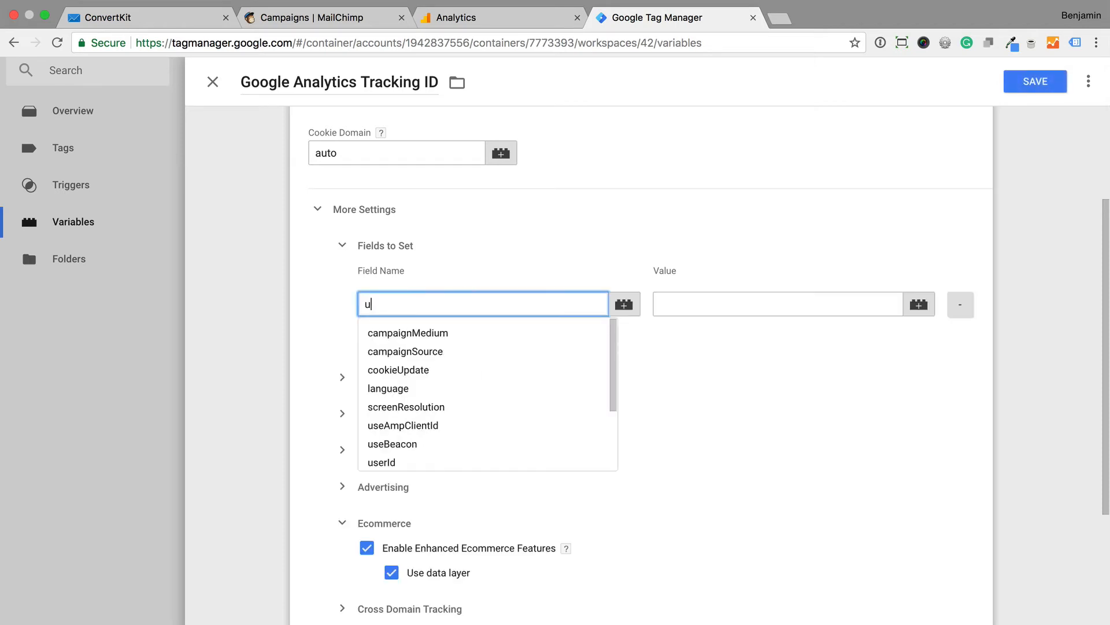
{"action": "left_click", "coordinate": [380, 461]}
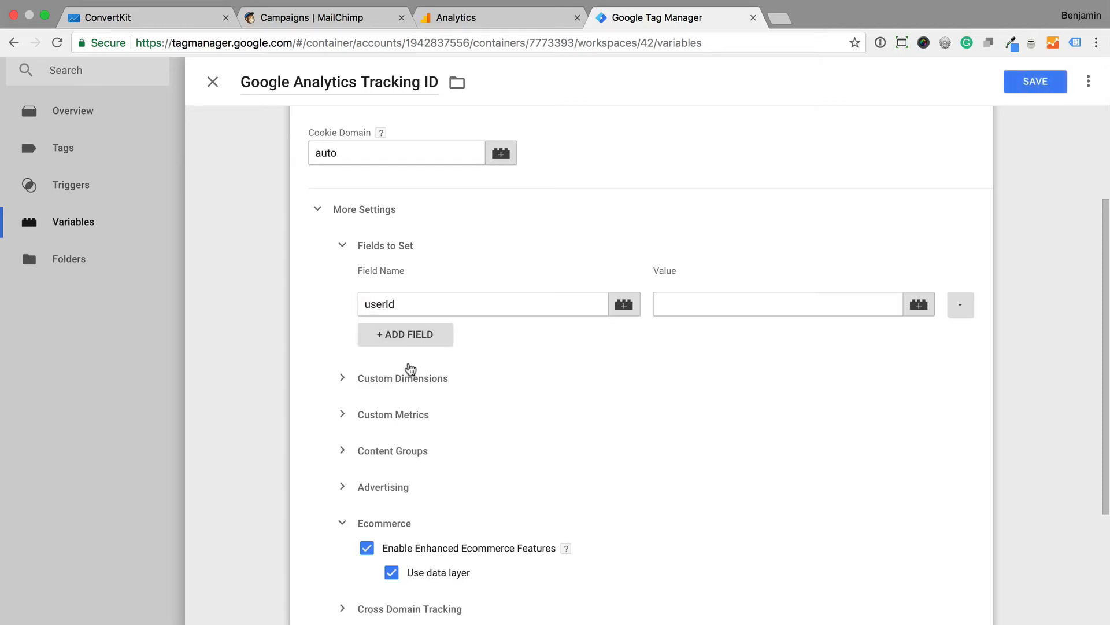
{"action": "left_click", "coordinate": [918, 304]}
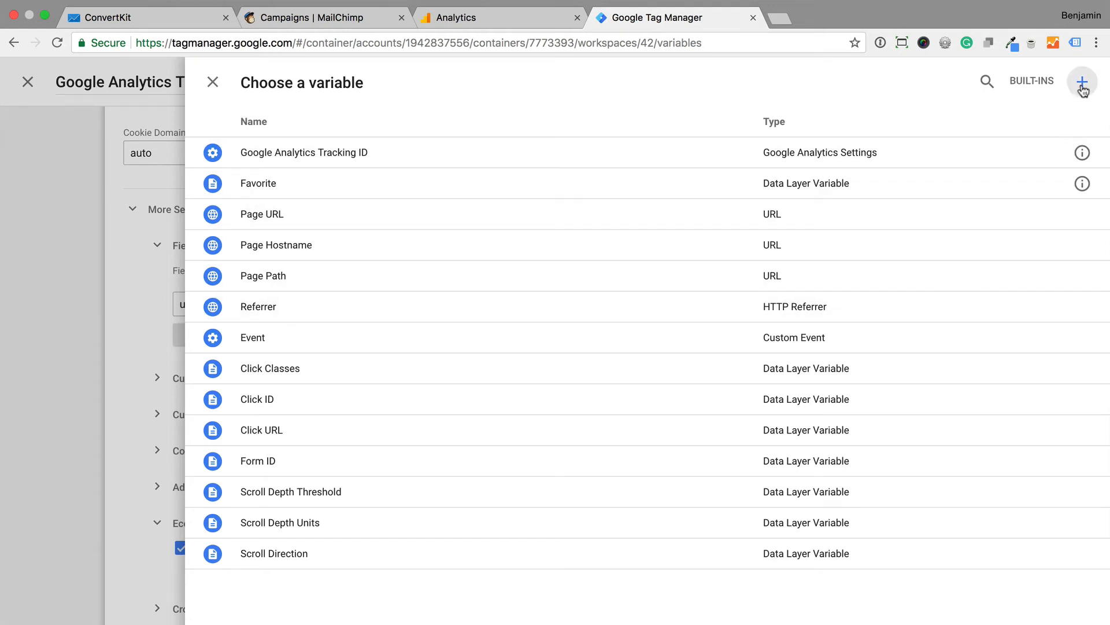
Create a URL variable Convertkit ID with component type Query and key ck_subscriber_id, and save it
{"action": "left_click", "coordinate": [1083, 81]}
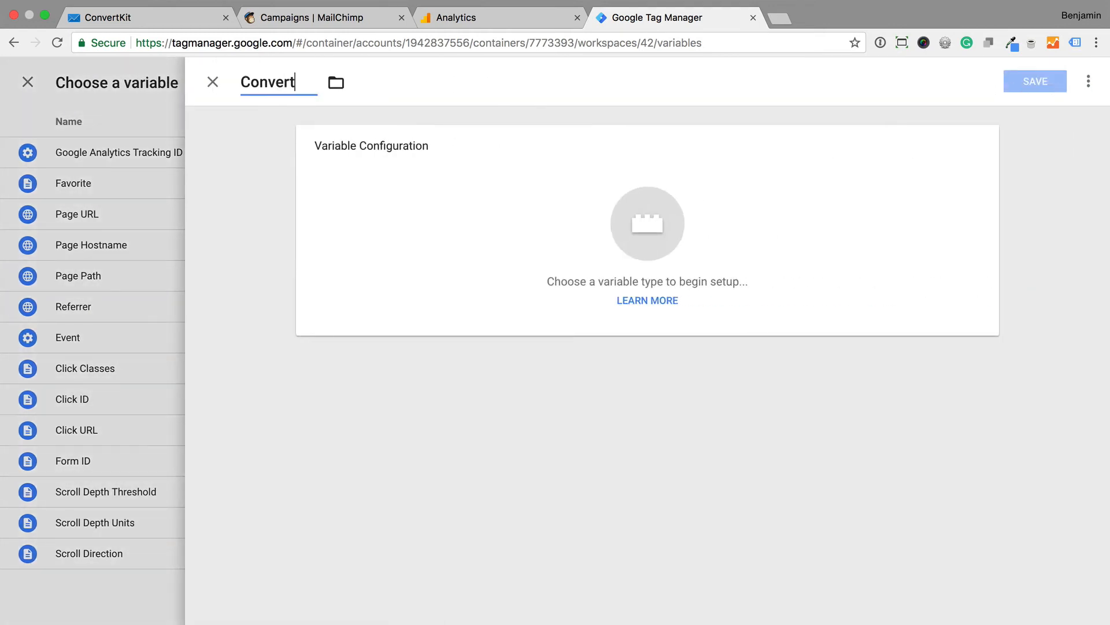
{"action": "type", "text": "kit ID"}
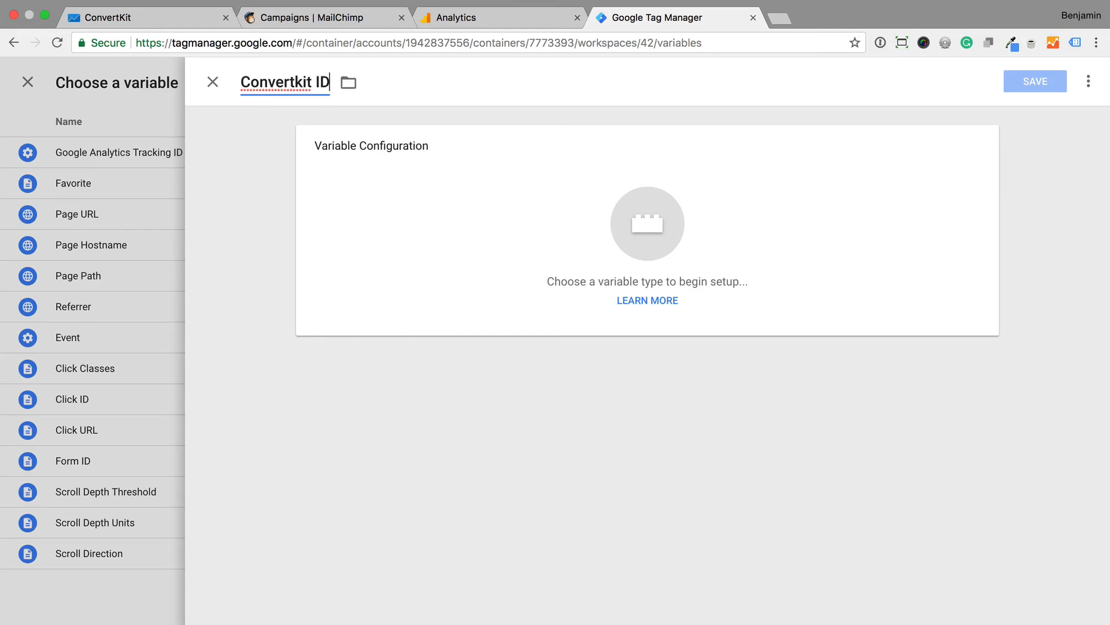
{"action": "mouse_move", "coordinate": [451, 195]}
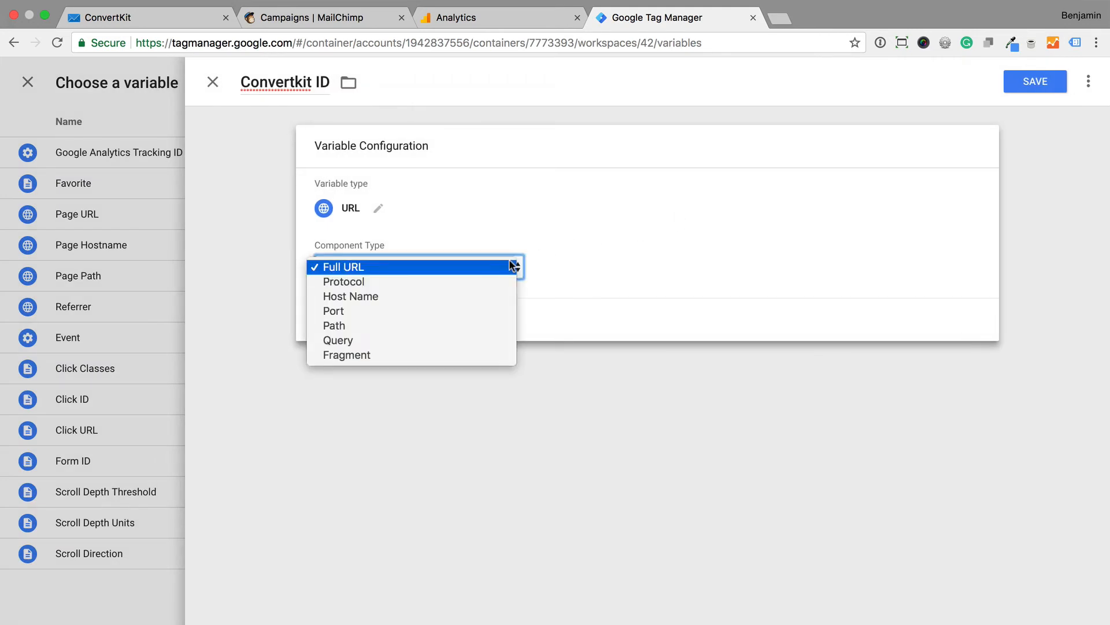
{"action": "left_click", "coordinate": [337, 340]}
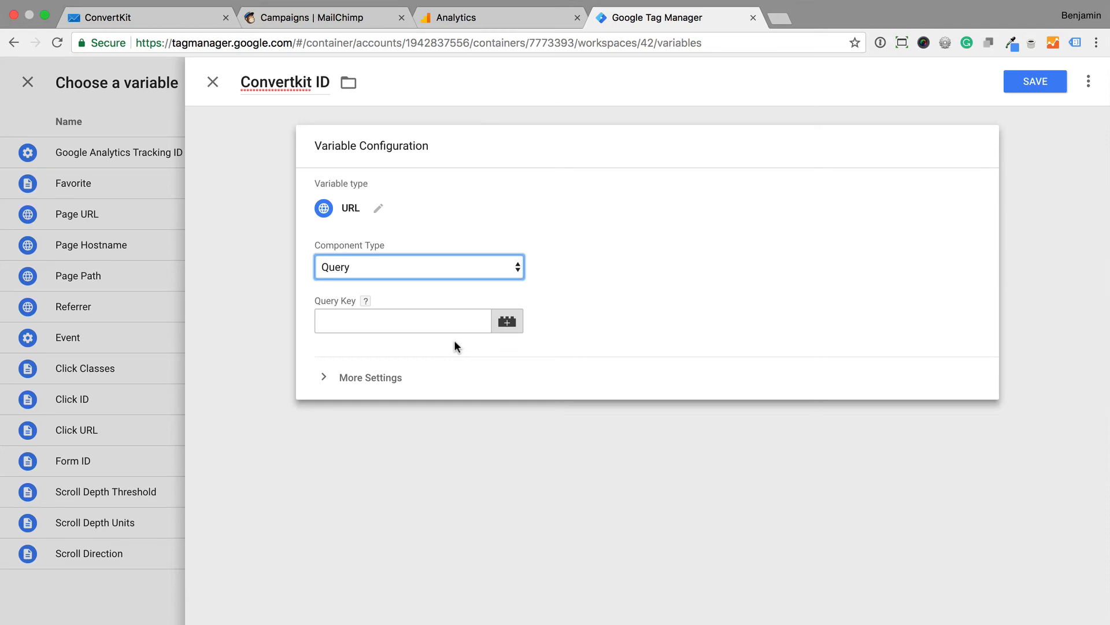
{"action": "left_click", "coordinate": [402, 320]}
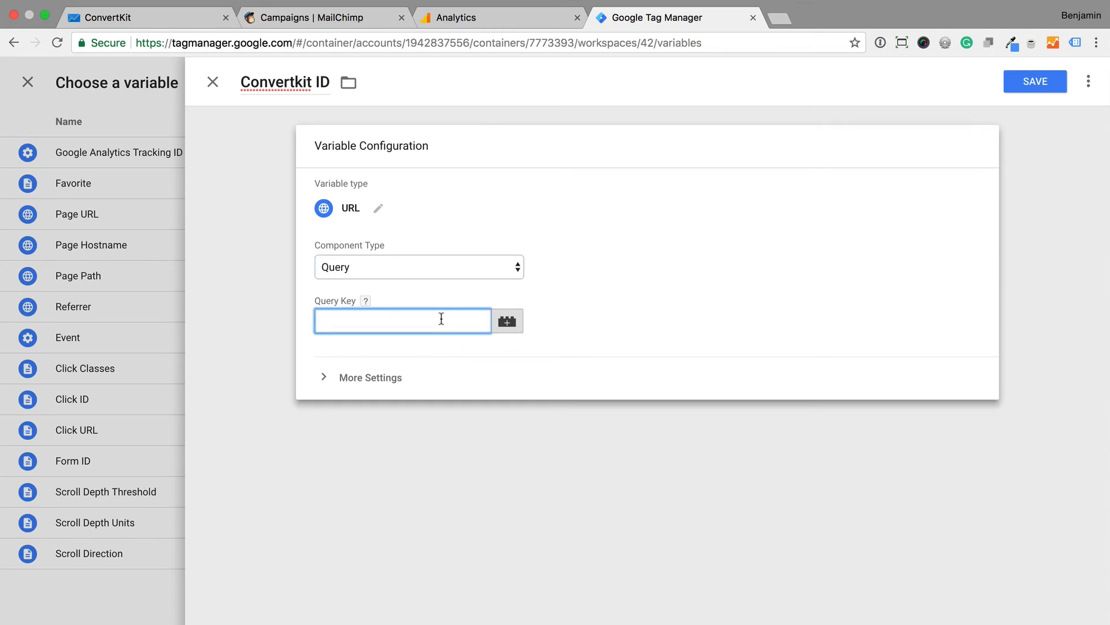
{"action": "type", "text": "ck_subscriber_id"}
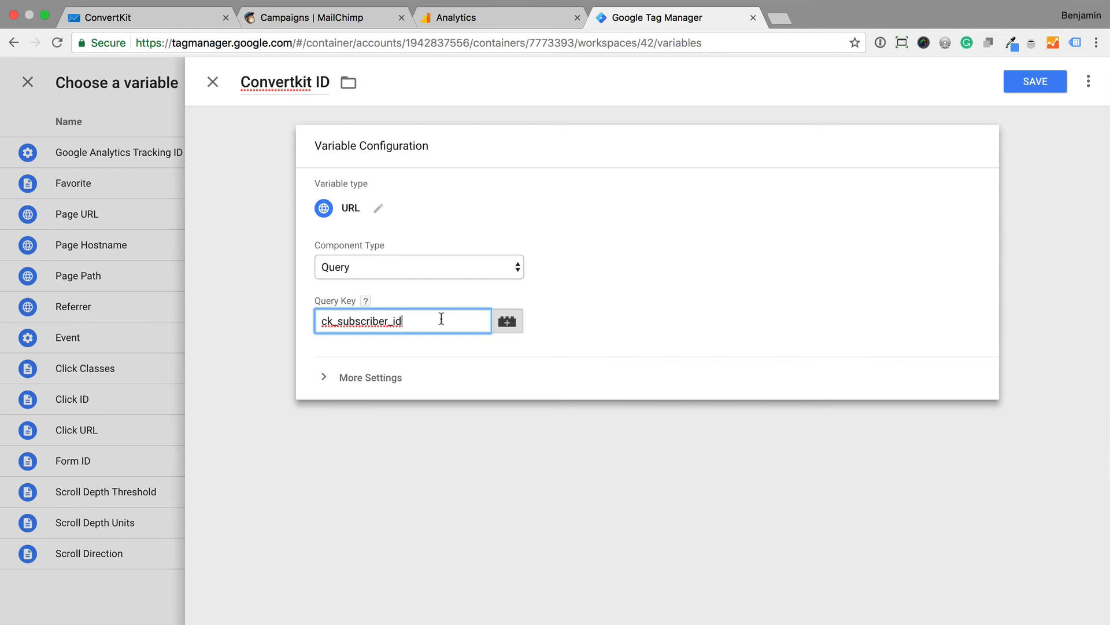
{"action": "left_click", "coordinate": [1034, 81]}
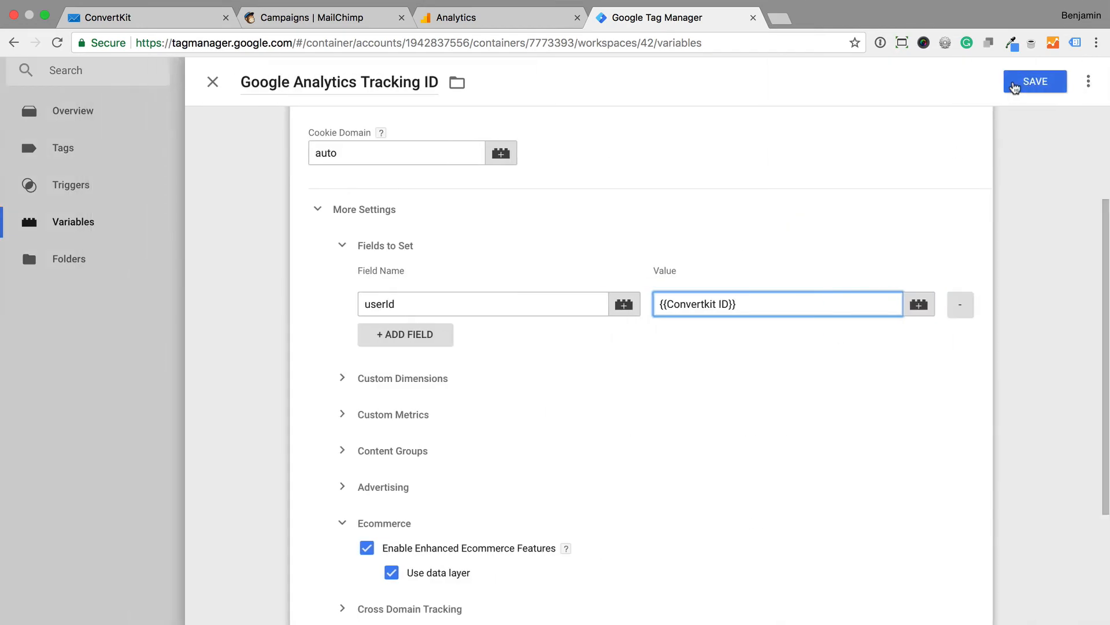
Save the Google Analytics Tracking ID variable with the userId field and return to the variables list
{"action": "left_click", "coordinate": [1034, 81]}
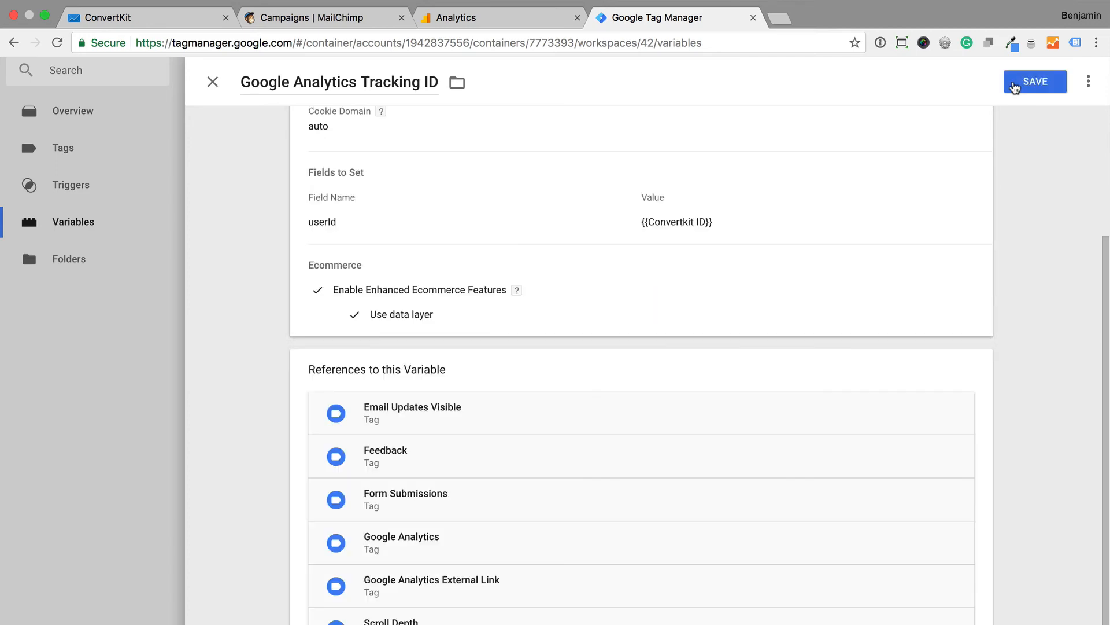
{"action": "left_click", "coordinate": [1034, 81]}
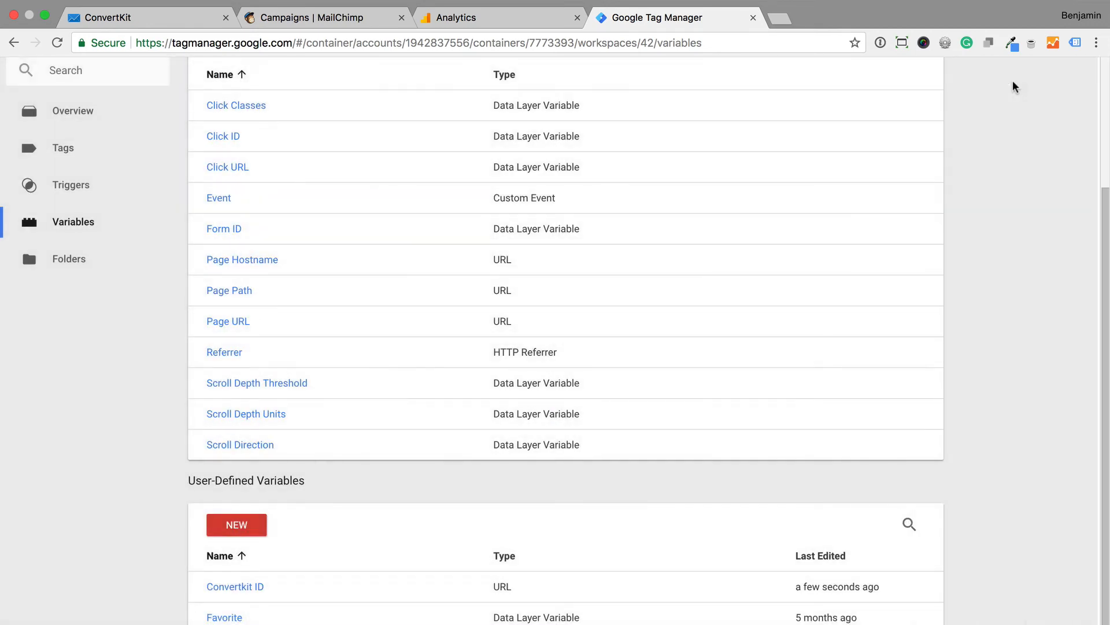
{"action": "scroll", "scroll_direction": "up", "scroll_amount": 3}
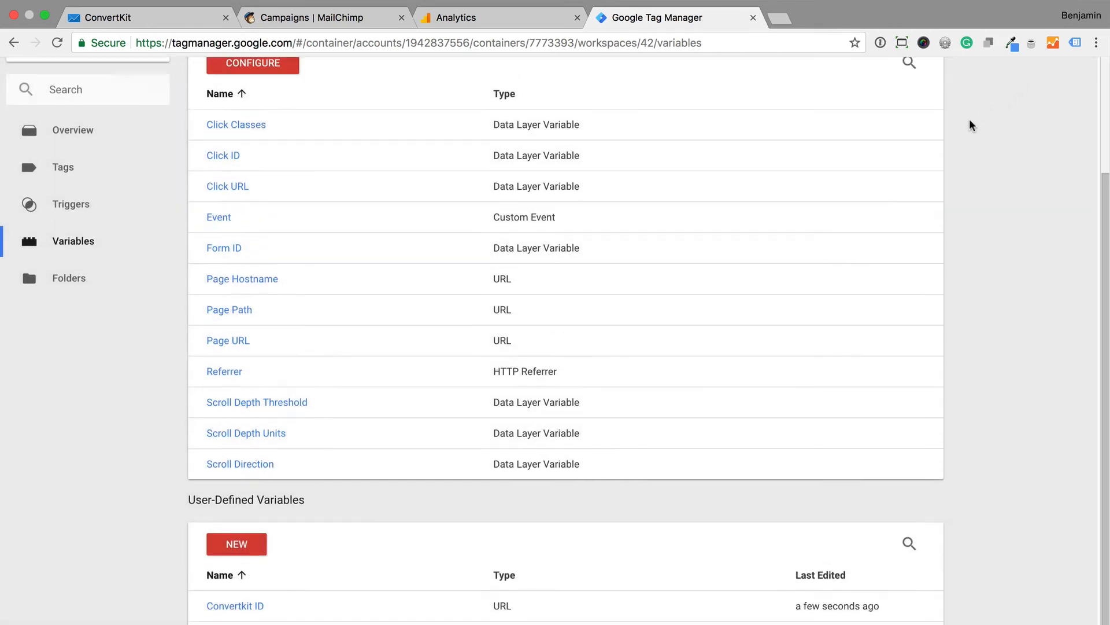
{"action": "scroll", "scroll_direction": "up", "scroll_amount": 3}
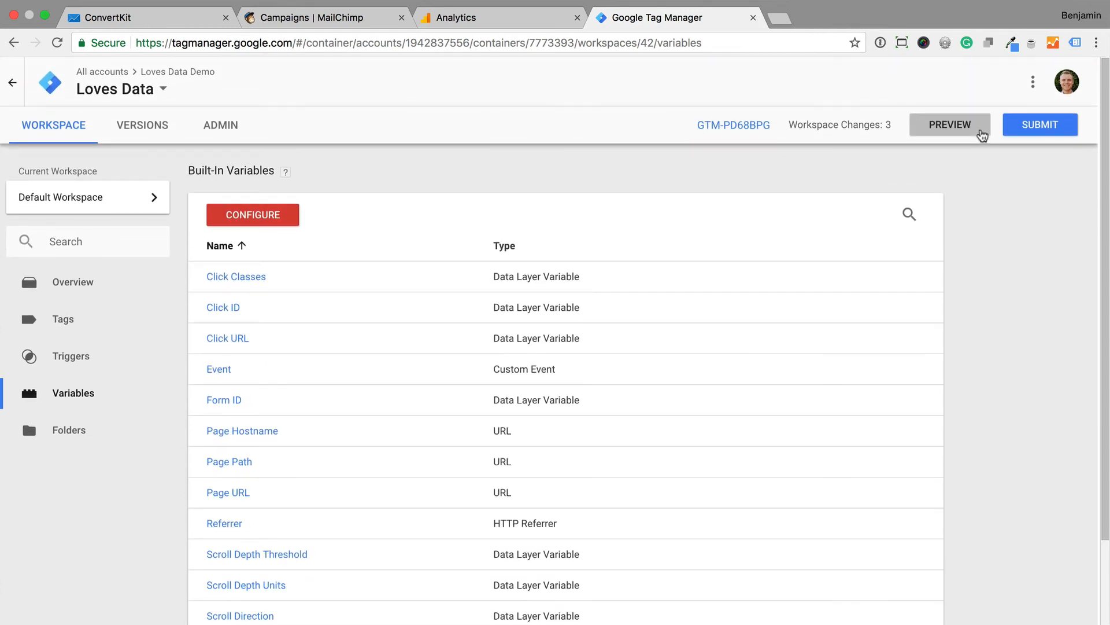
Submit the workspace changes and begin typing the version name 'Added Convertk...'
{"action": "left_click", "coordinate": [1039, 125]}
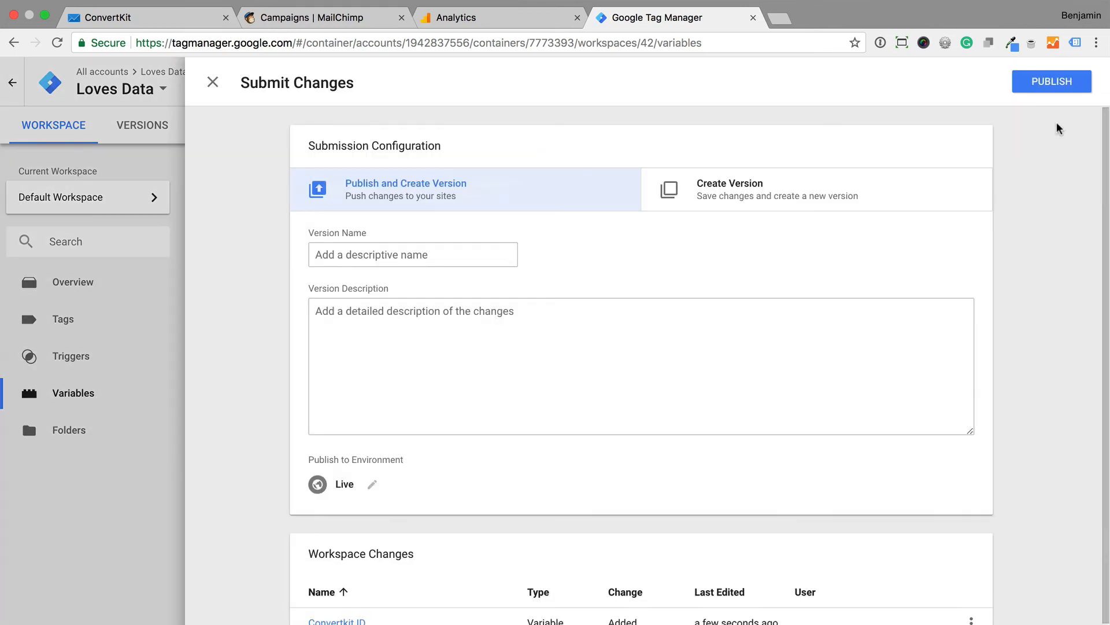
{"action": "mouse_move", "coordinate": [647, 236]}
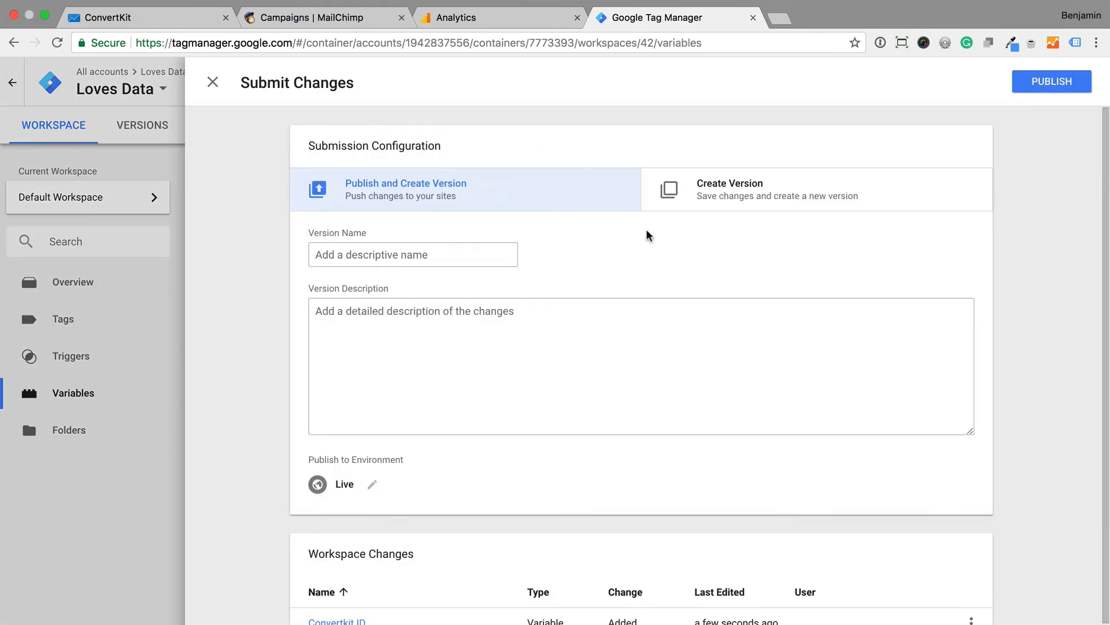
{"action": "type", "text": "Adde"}
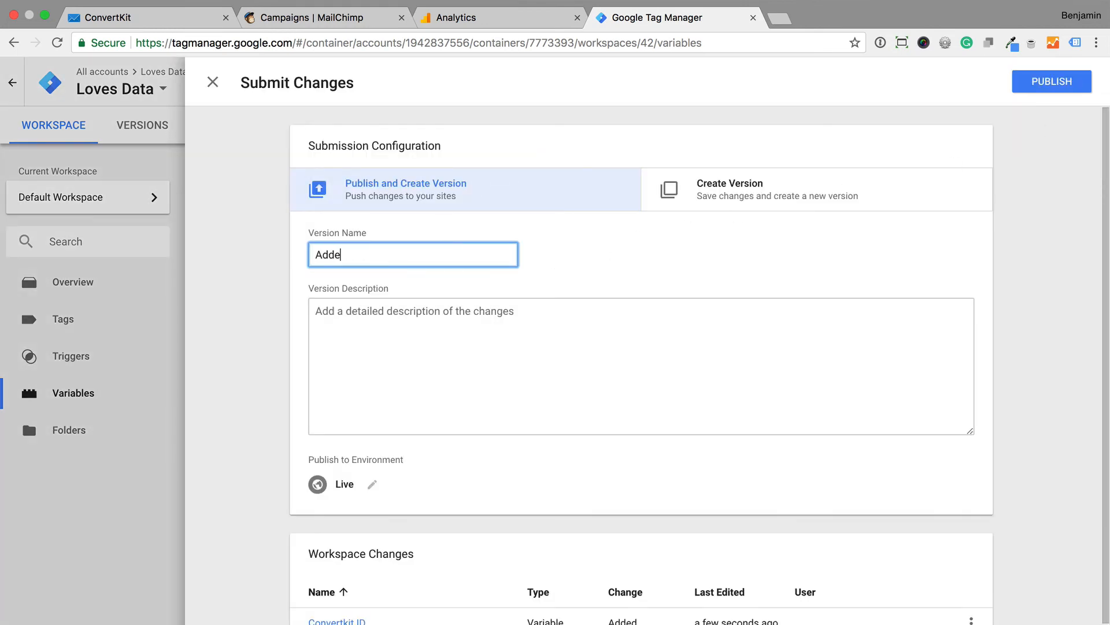
{"action": "type", "text": "d Convertk"}
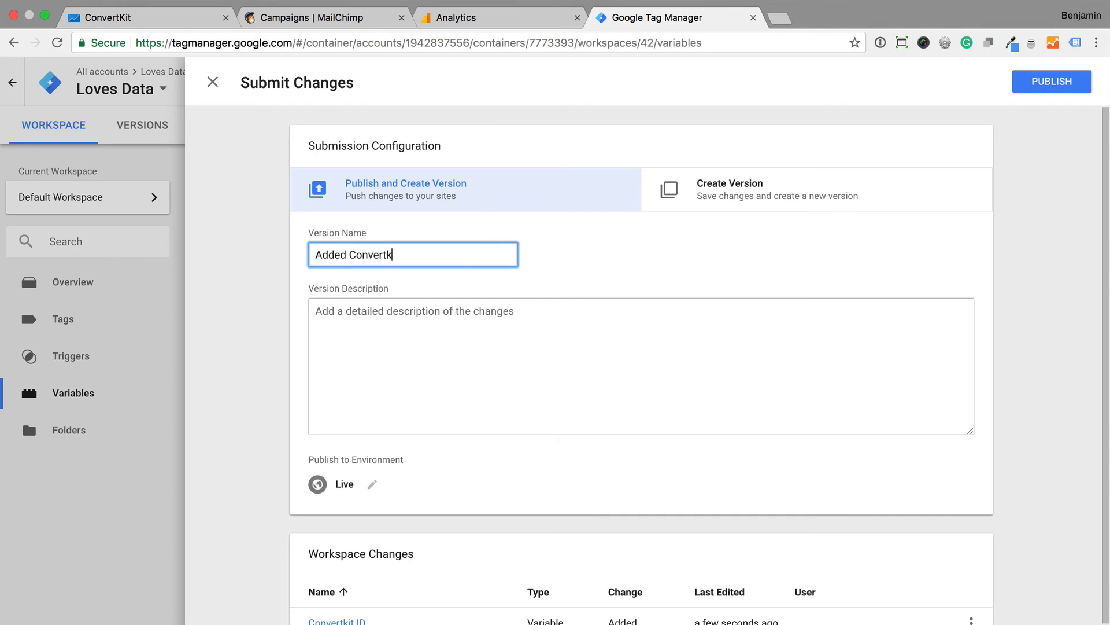